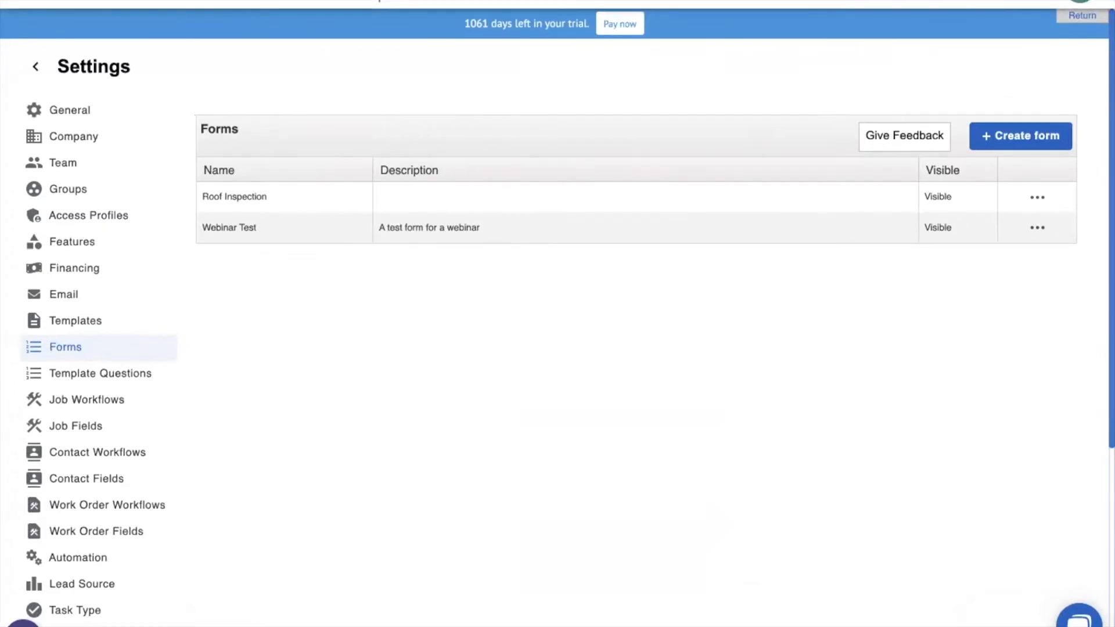
- Dismiss the account menu and start building a new form
{"action": "left_click", "coordinate": [1101, 6]}
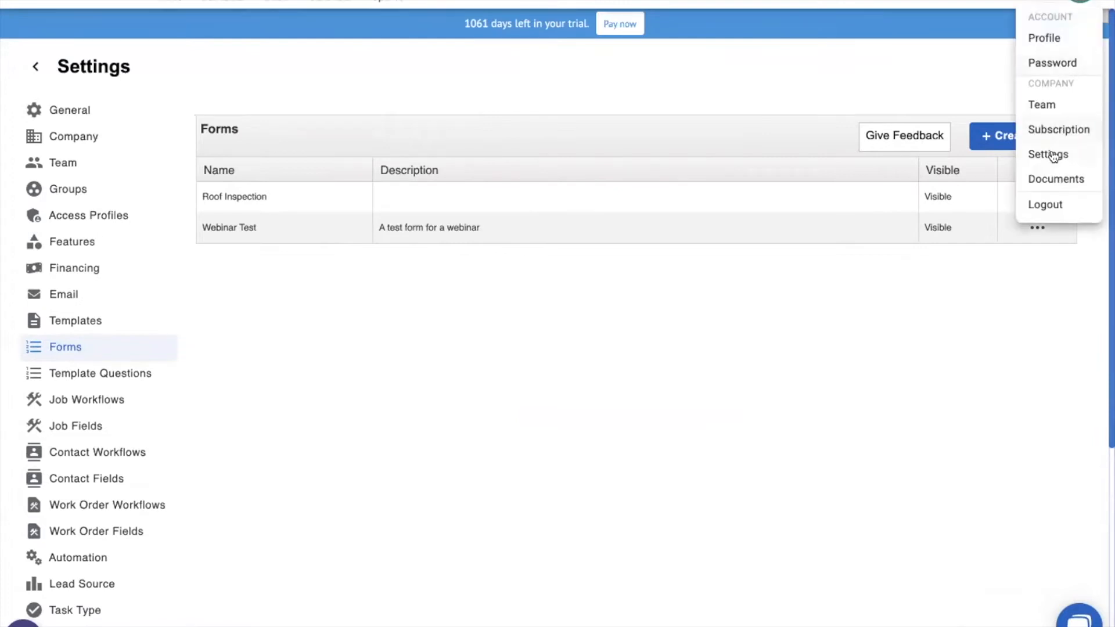
{"action": "mouse_move", "coordinate": [119, 350]}
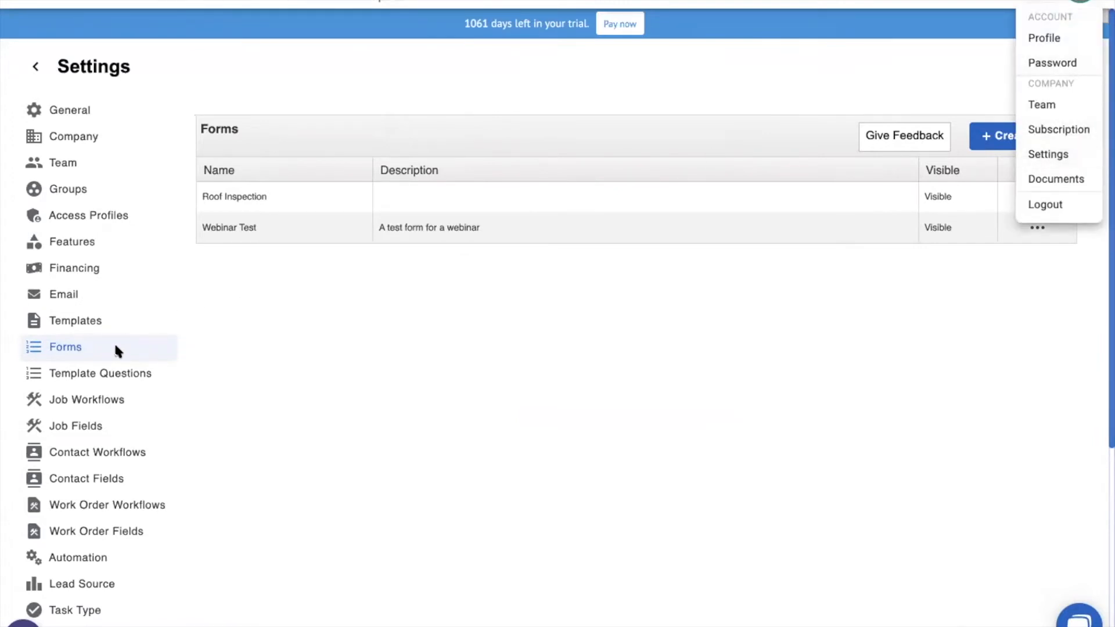
{"action": "left_click", "coordinate": [335, 360]}
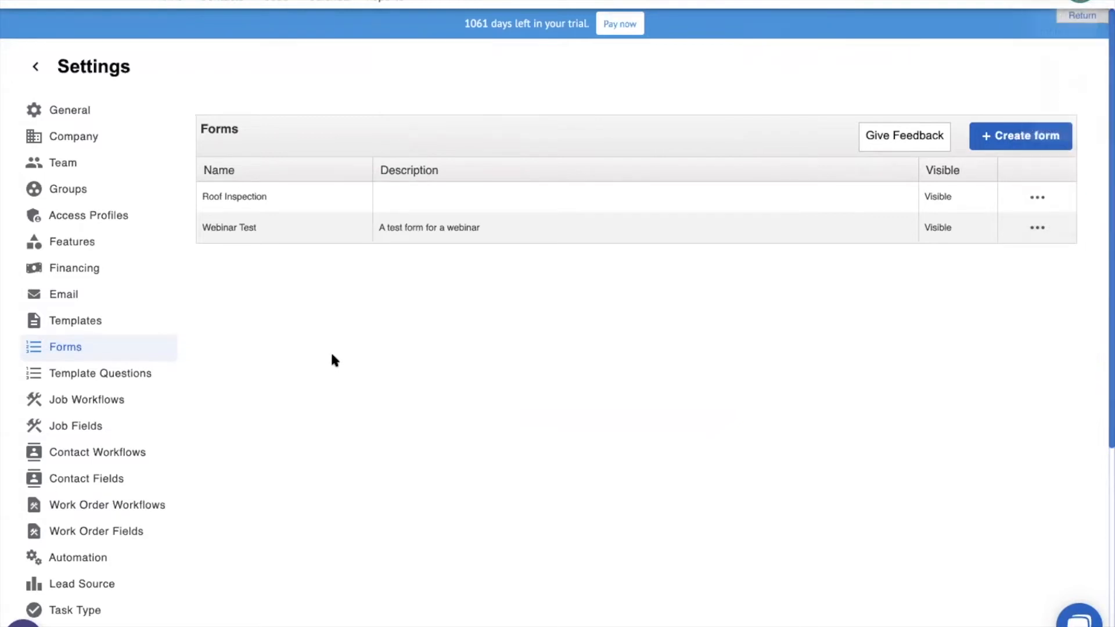
{"action": "mouse_move", "coordinate": [580, 362]}
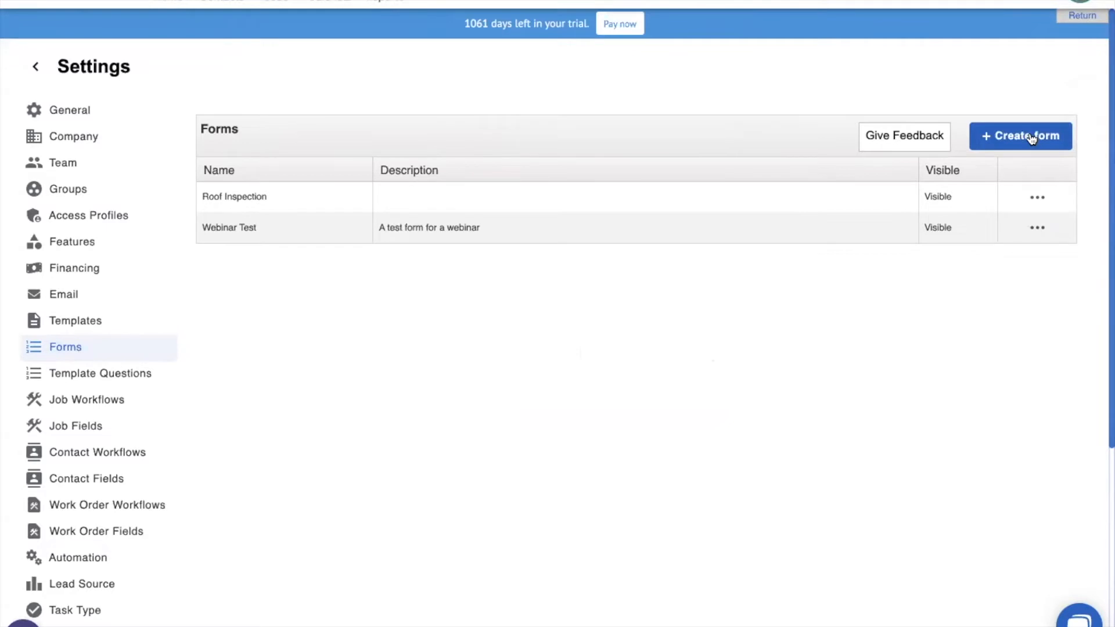
{"action": "left_click", "coordinate": [1020, 136]}
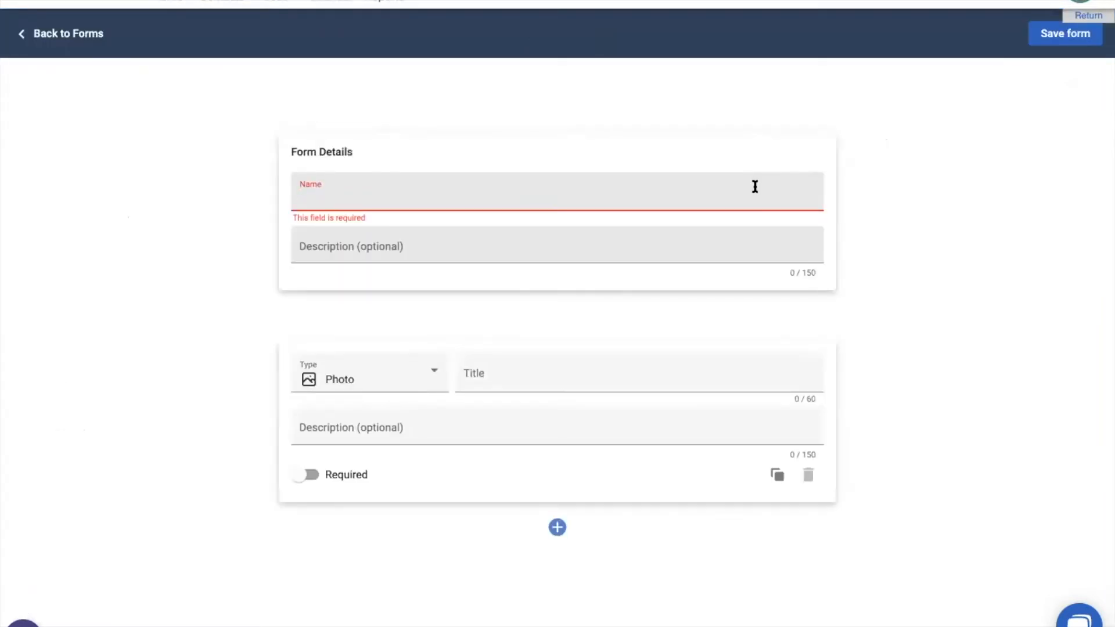
- Name the new form 'Amazing Form' and move to its description field
{"action": "type", "text": "Amazing Fo"}
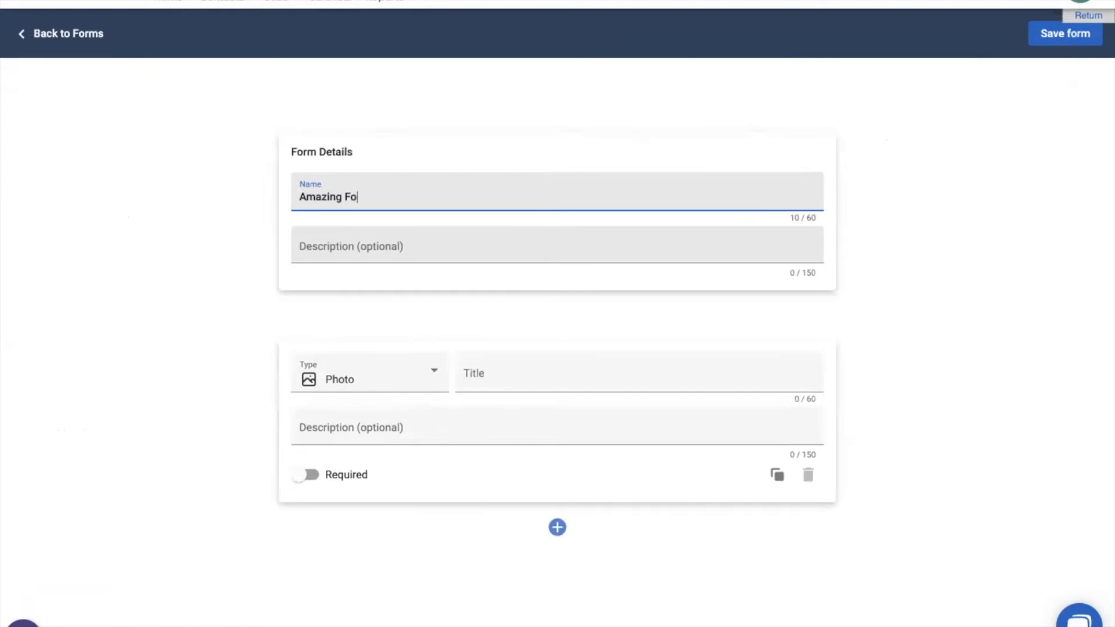
{"action": "type", "text": "rm"}
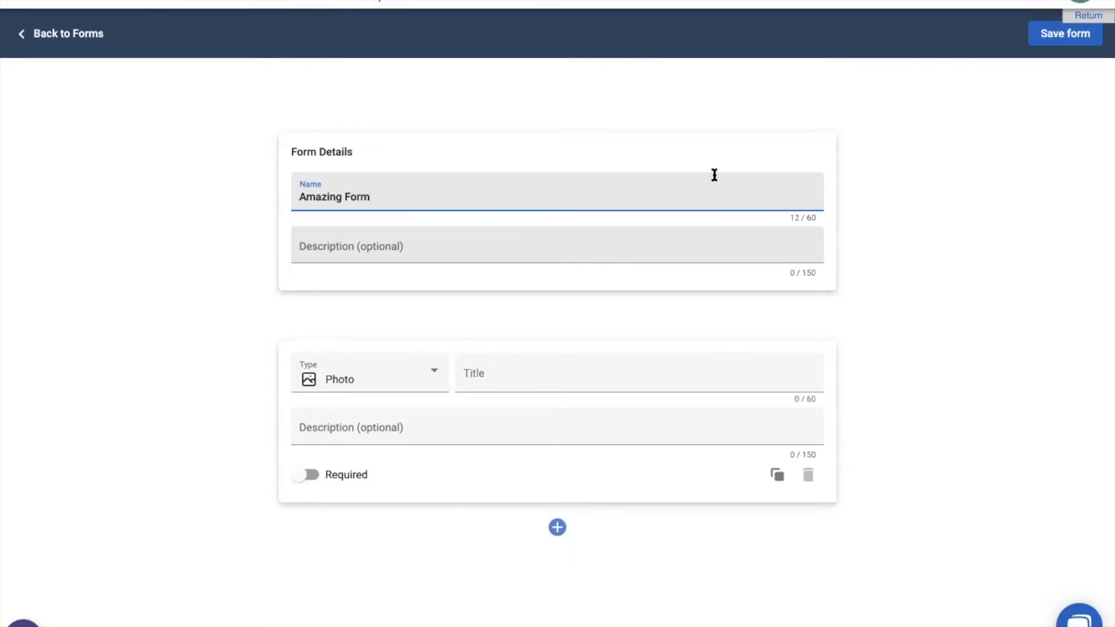
{"action": "mouse_move", "coordinate": [584, 204]}
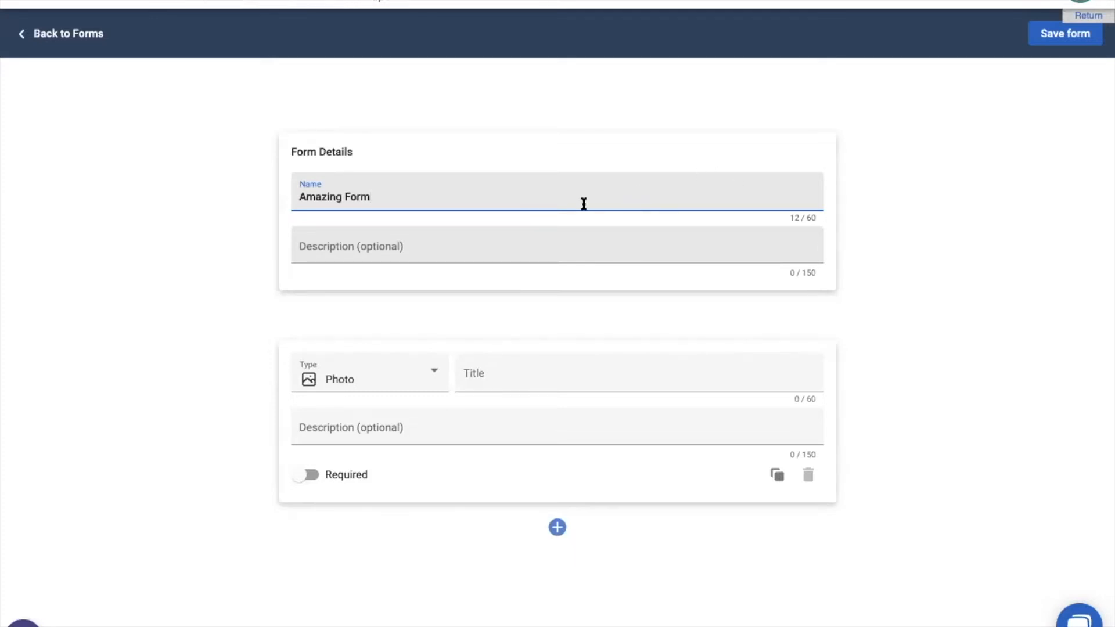
{"action": "left_click", "coordinate": [517, 245]}
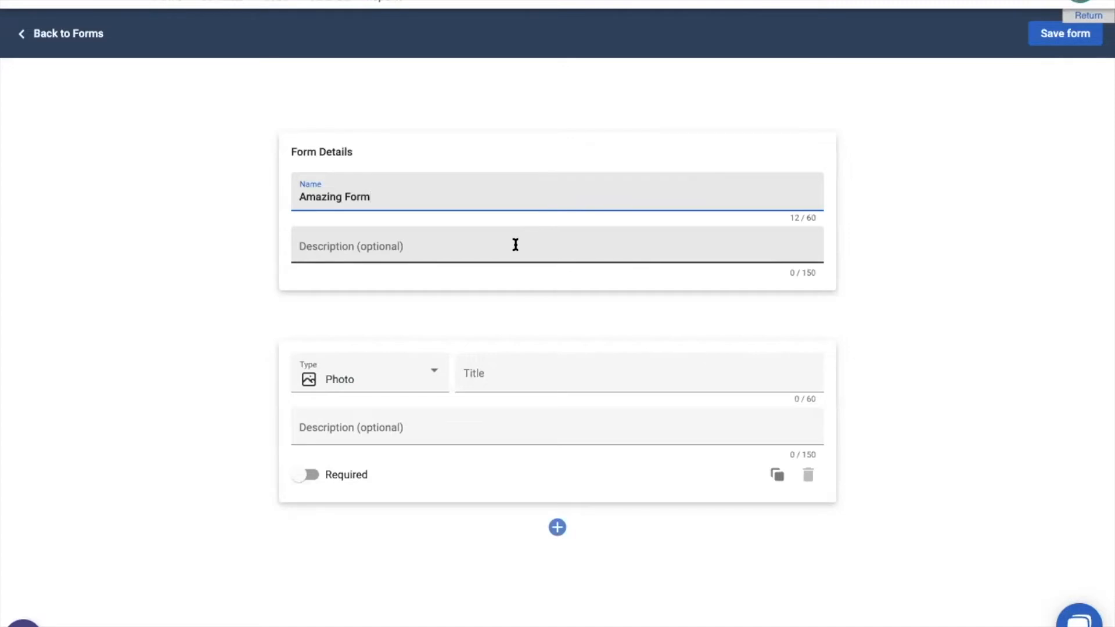
{"action": "left_click", "coordinate": [516, 245]}
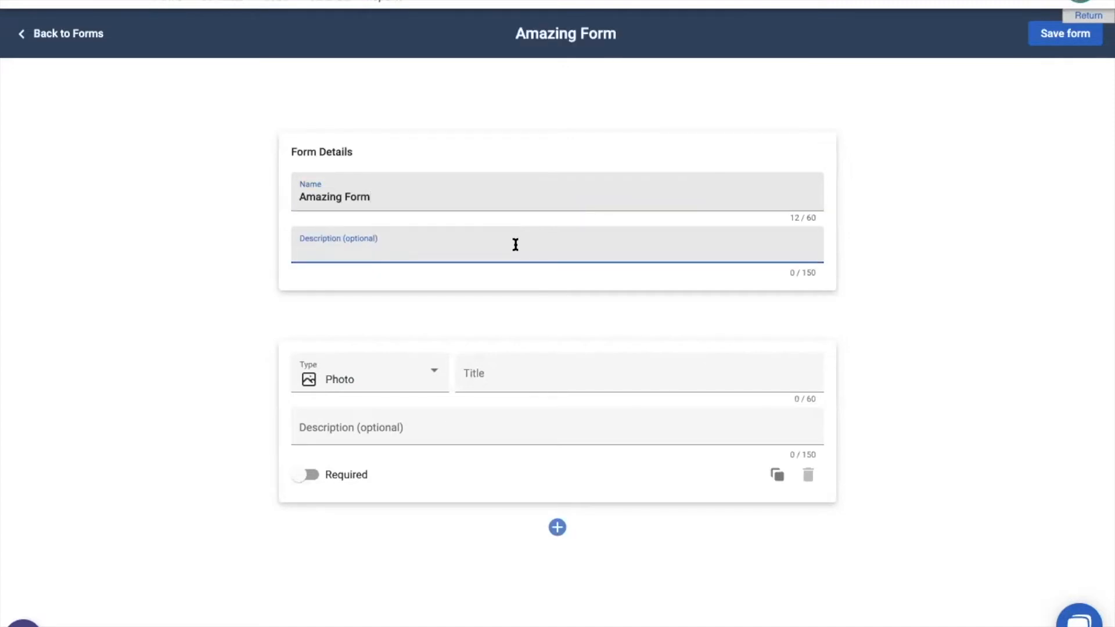
{"action": "mouse_move", "coordinate": [539, 340]}
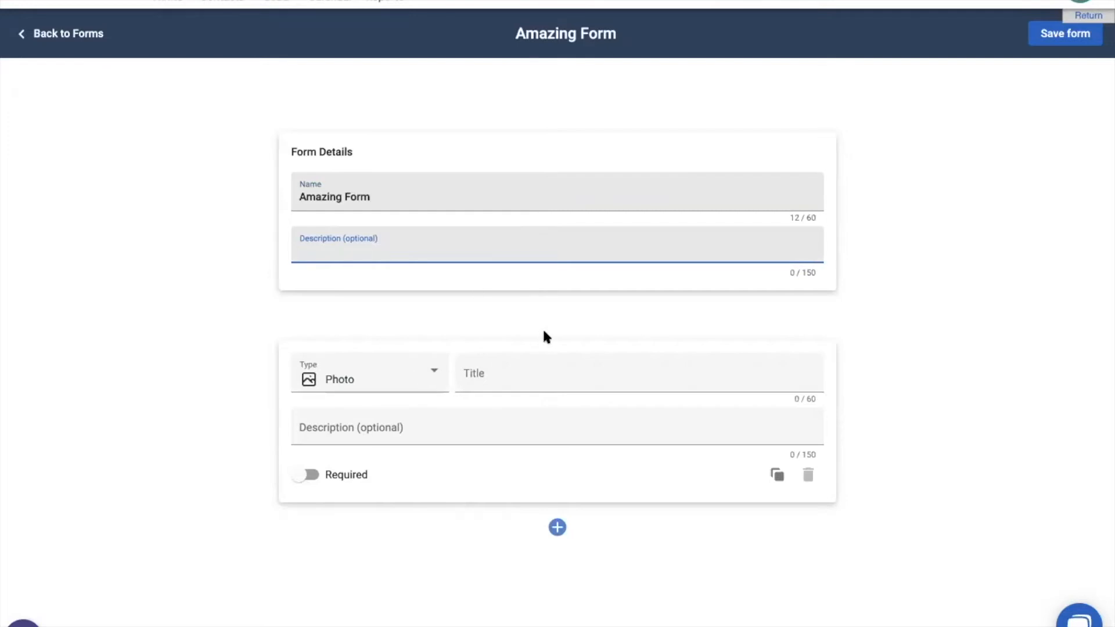
{"action": "mouse_move", "coordinate": [425, 375]}
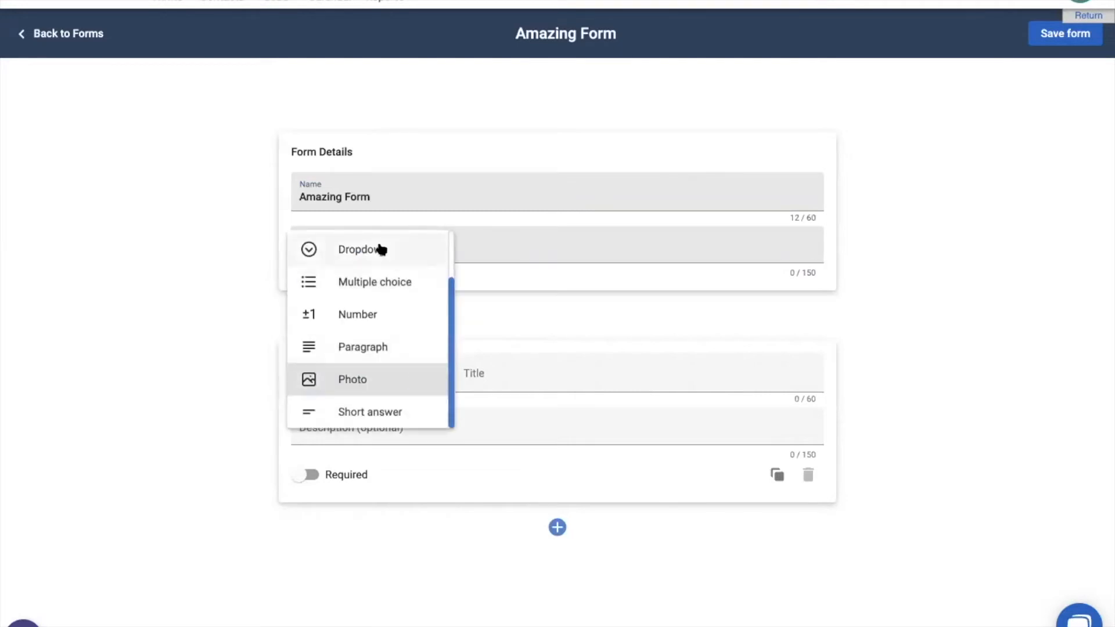
{"action": "scroll", "scroll_direction": "up", "scroll_amount": 3}
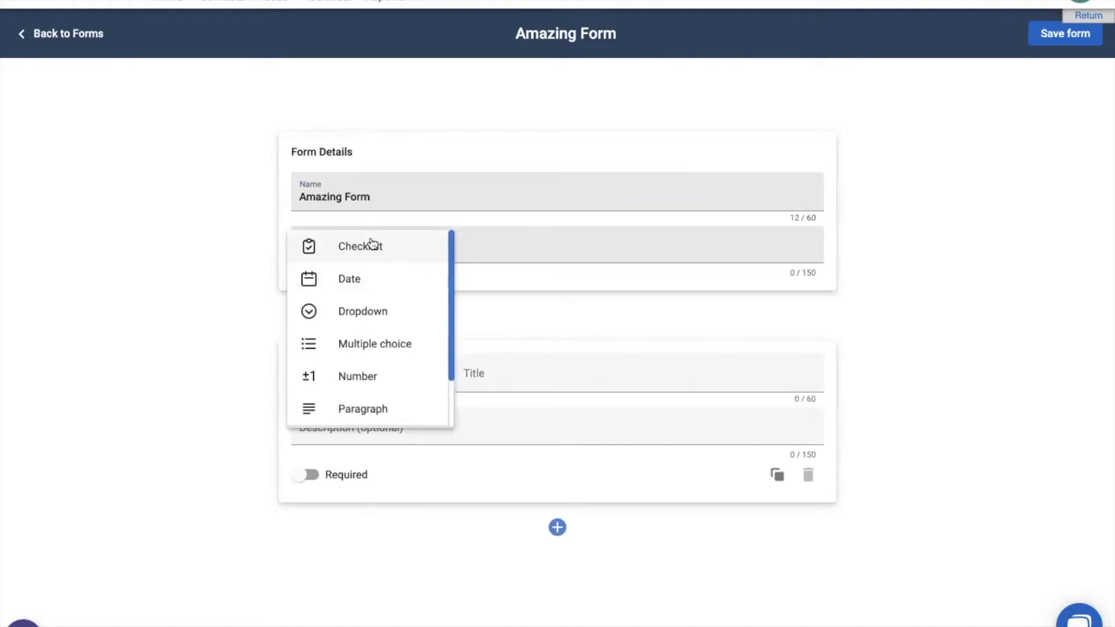
{"action": "mouse_move", "coordinate": [377, 279]}
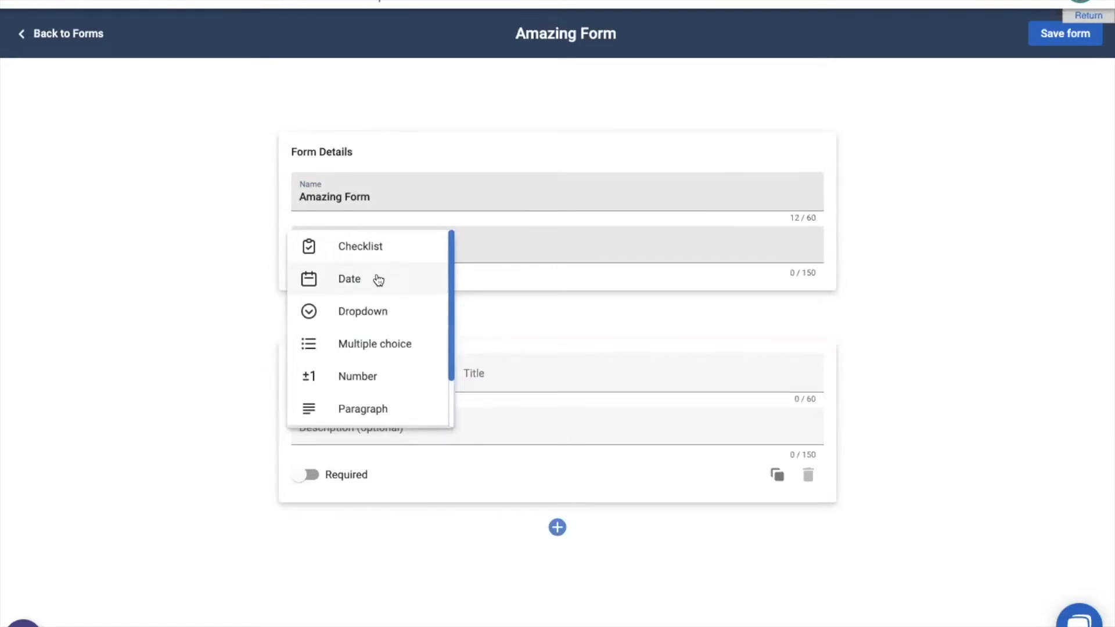
{"action": "mouse_move", "coordinate": [383, 311]}
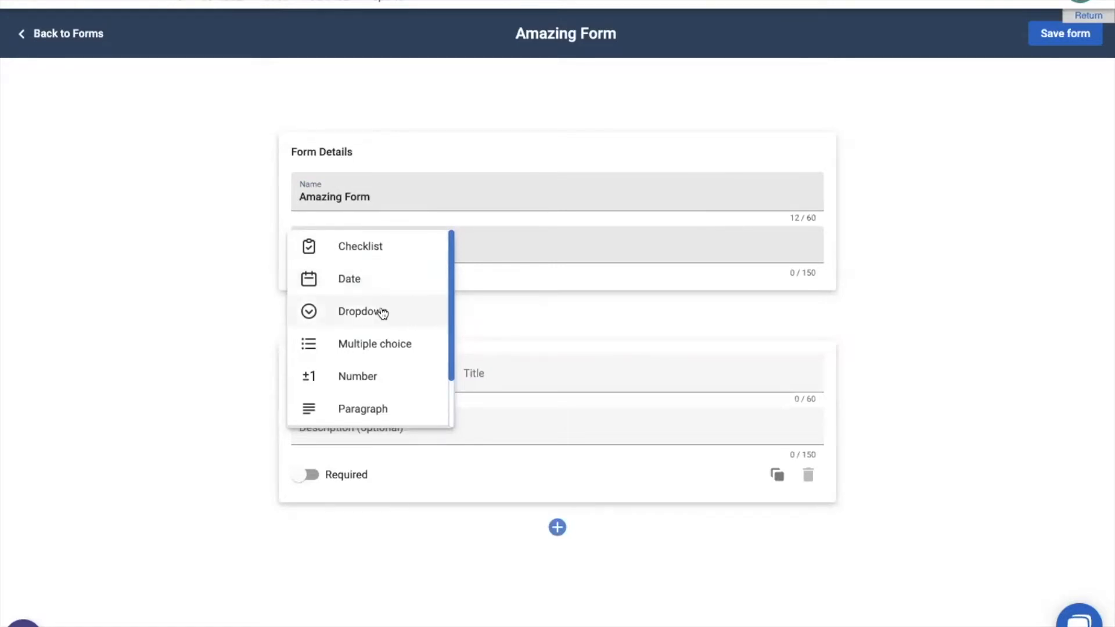
{"action": "mouse_move", "coordinate": [395, 335]}
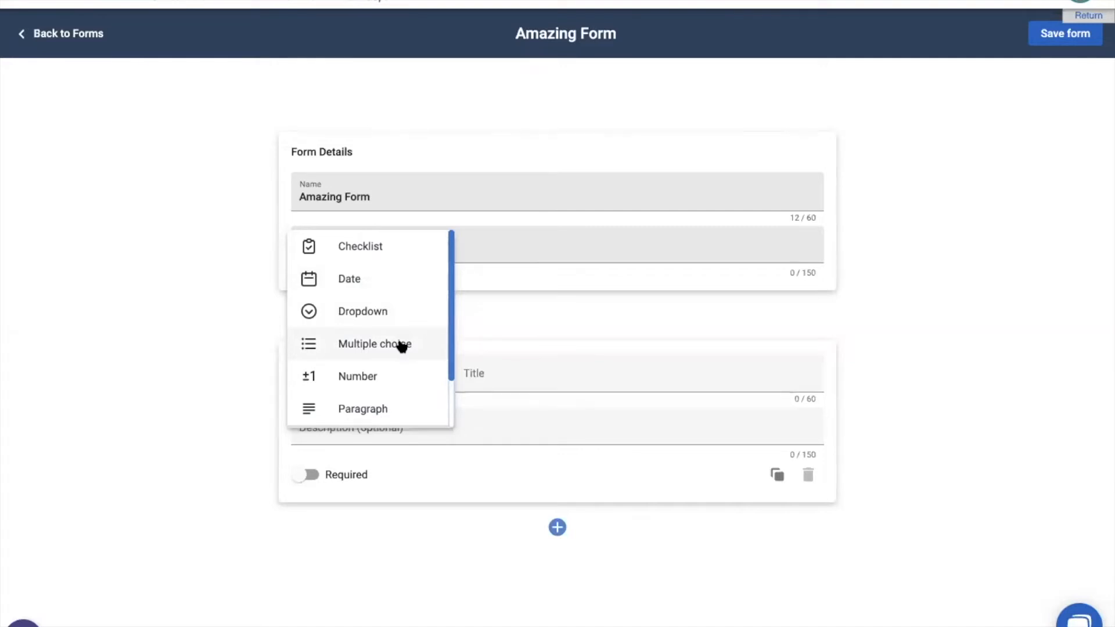
{"action": "mouse_move", "coordinate": [362, 345]}
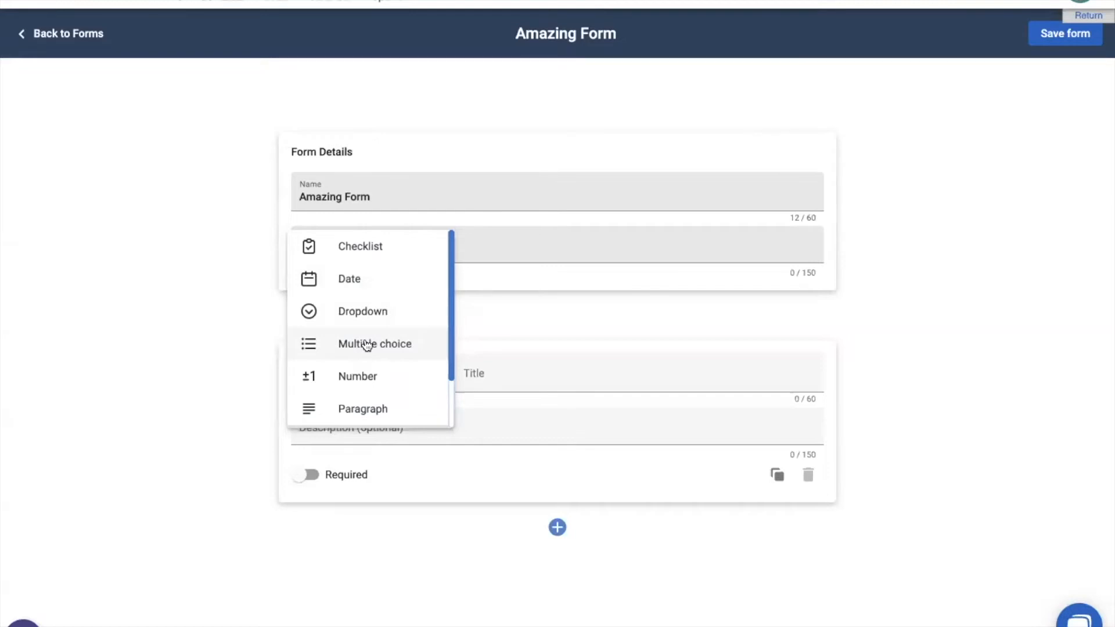
{"action": "mouse_move", "coordinate": [373, 316]}
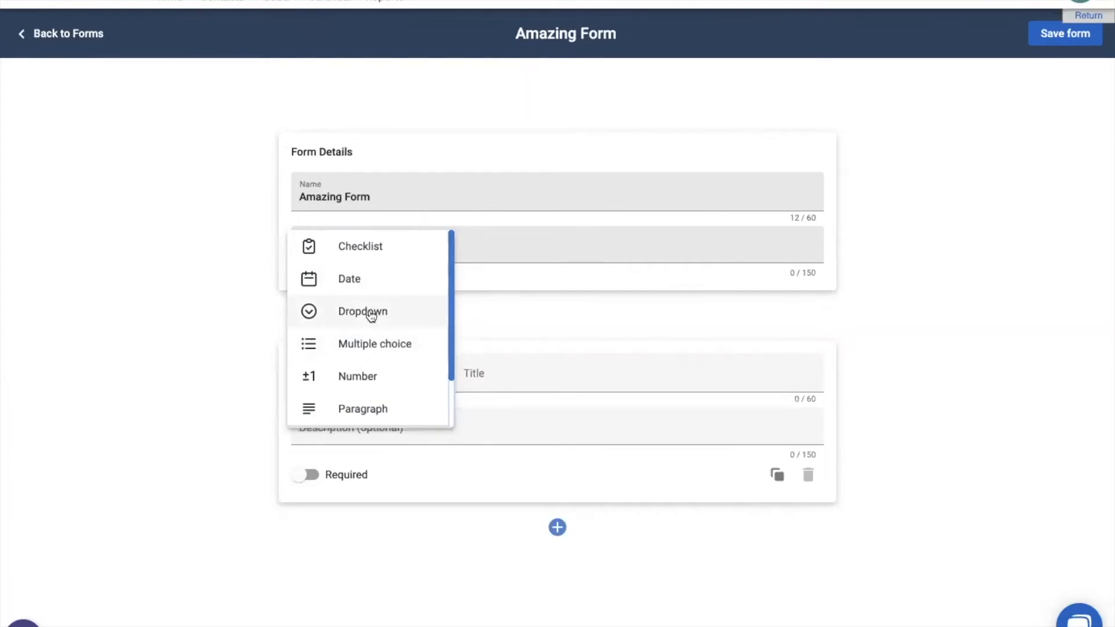
{"action": "mouse_move", "coordinate": [375, 354]}
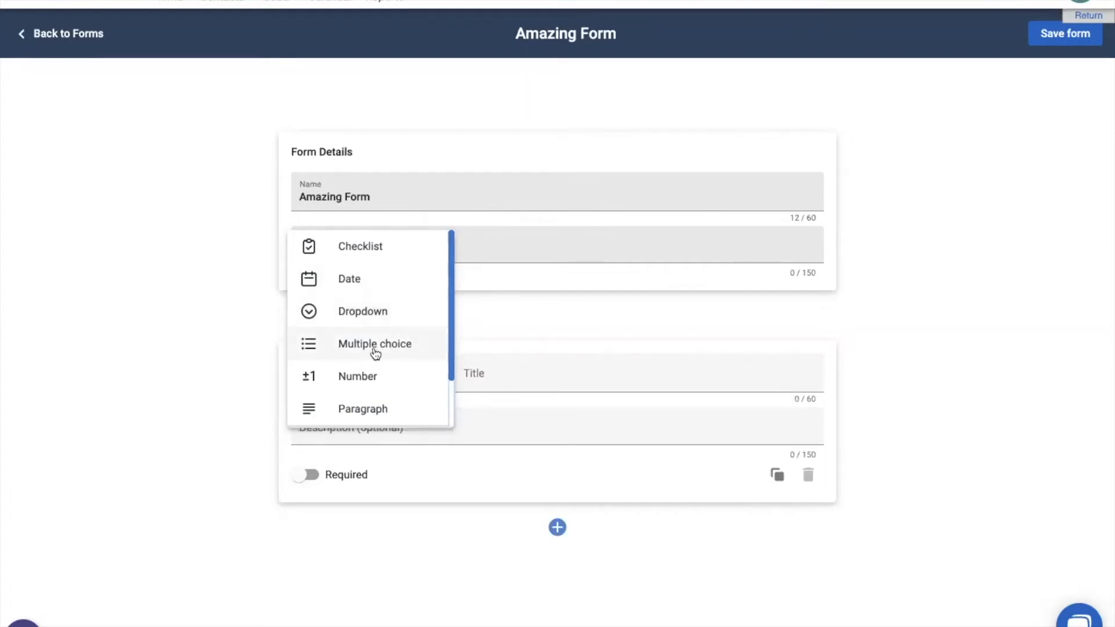
{"action": "scroll", "scroll_direction": "down", "scroll_amount": 3}
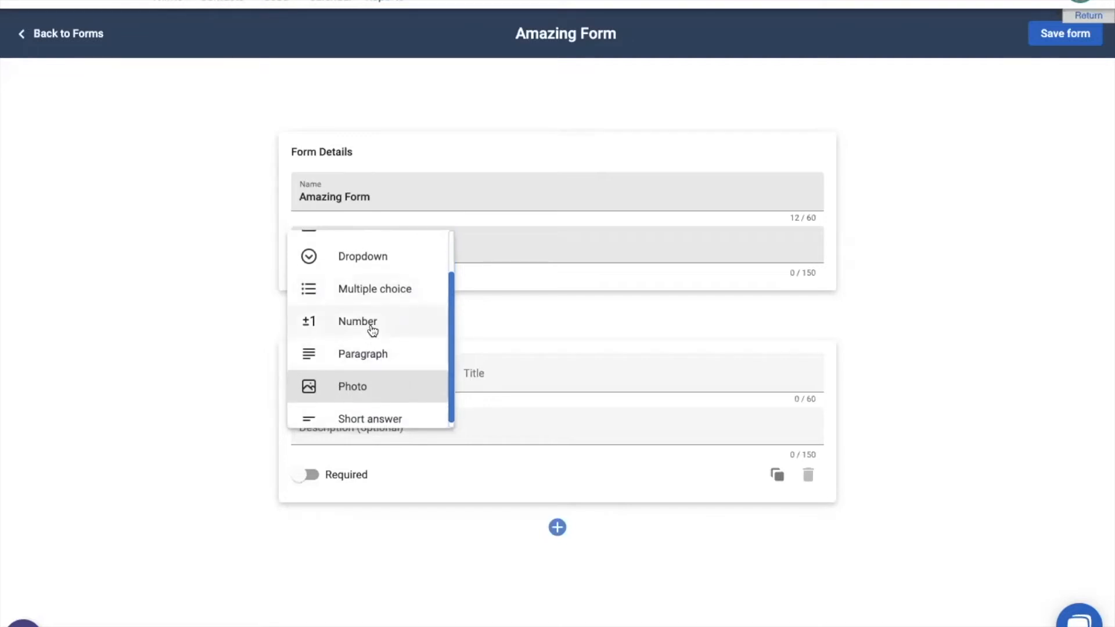
{"action": "mouse_move", "coordinate": [381, 353]}
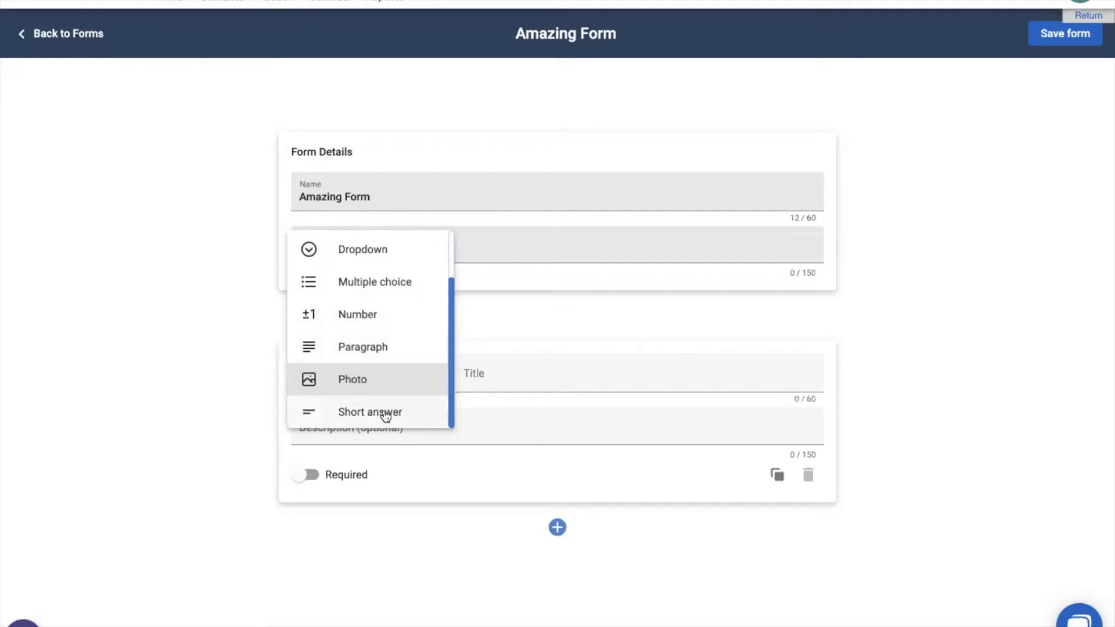
{"action": "mouse_move", "coordinate": [378, 350]}
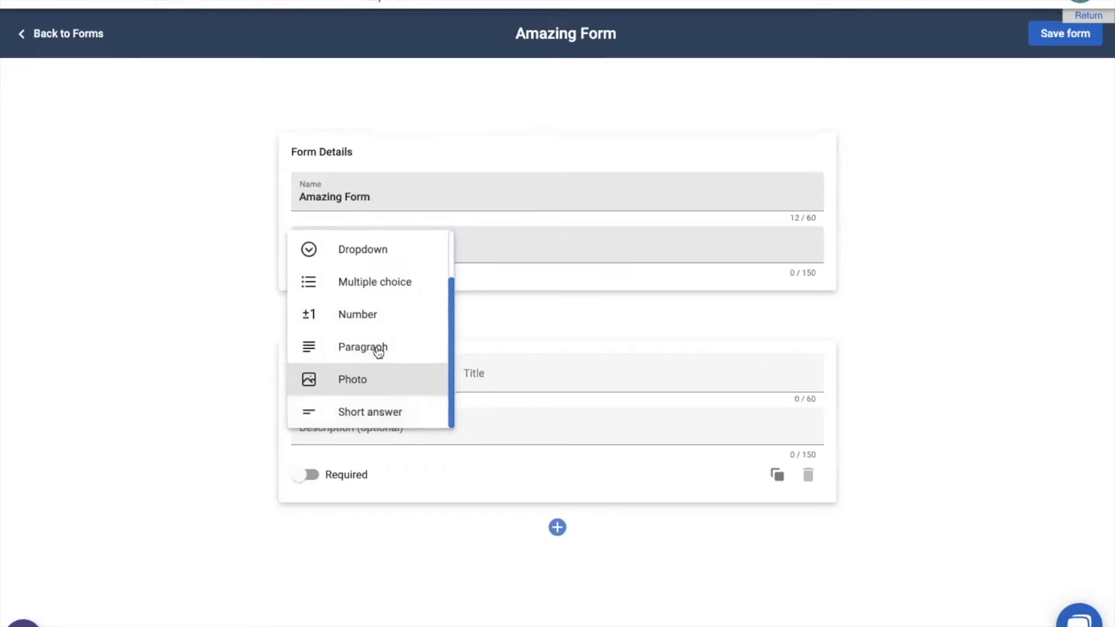
{"action": "mouse_move", "coordinate": [362, 347]}
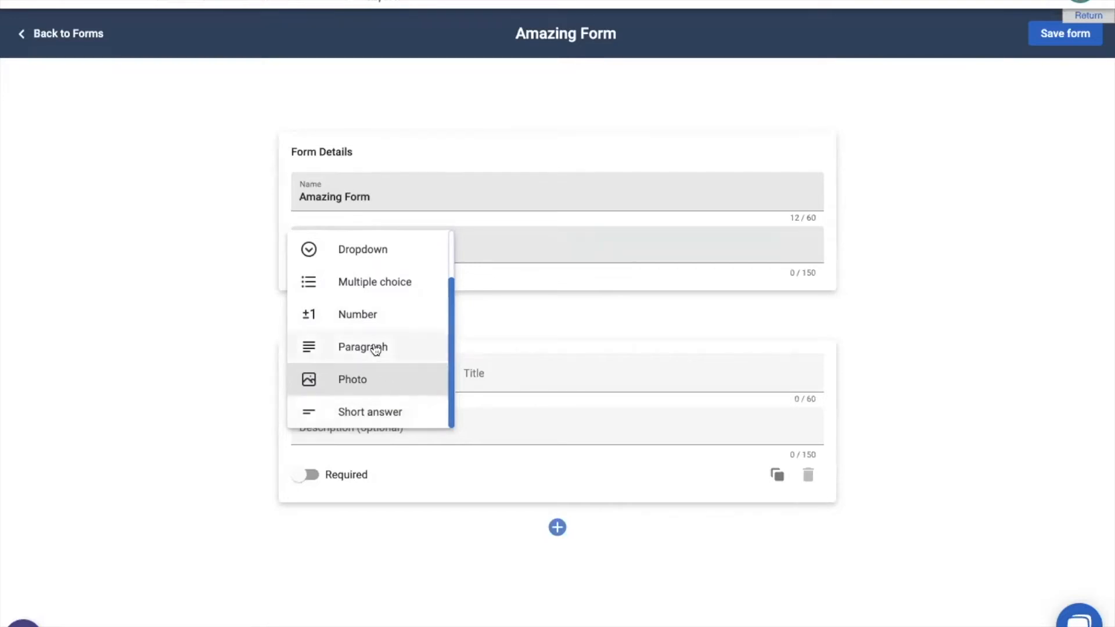
{"action": "mouse_move", "coordinate": [389, 370]}
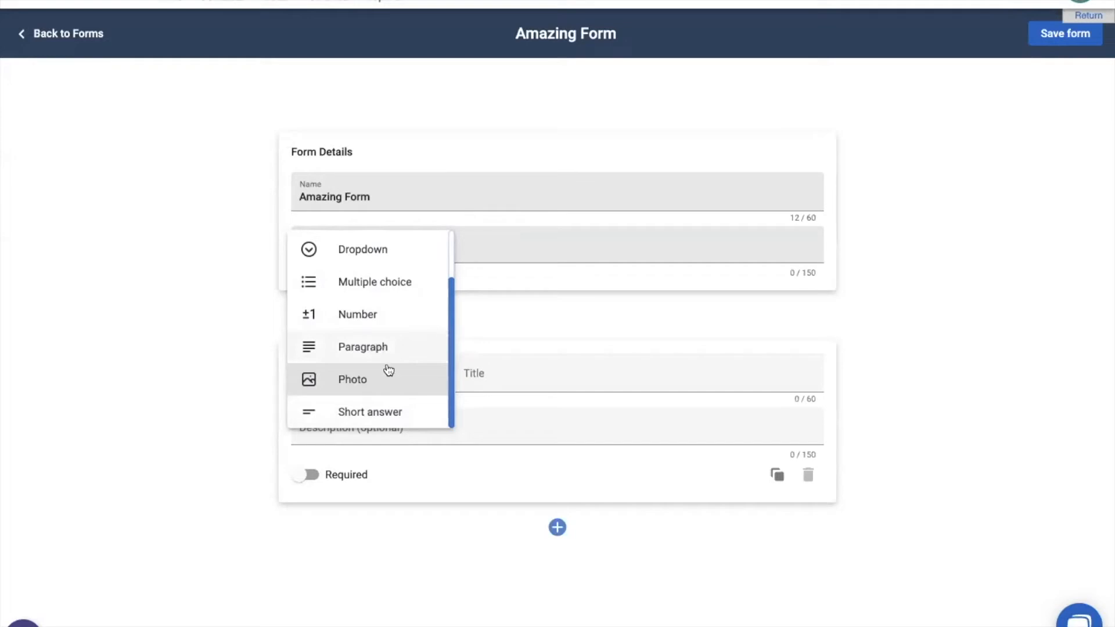
{"action": "mouse_move", "coordinate": [382, 378]}
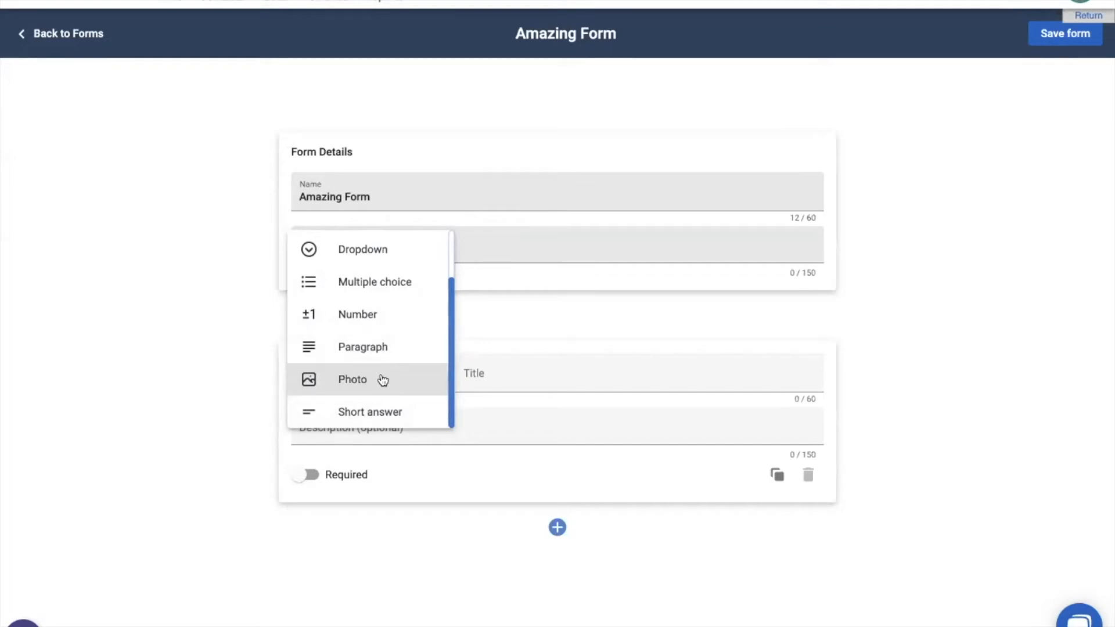
{"action": "left_click", "coordinate": [352, 379]}
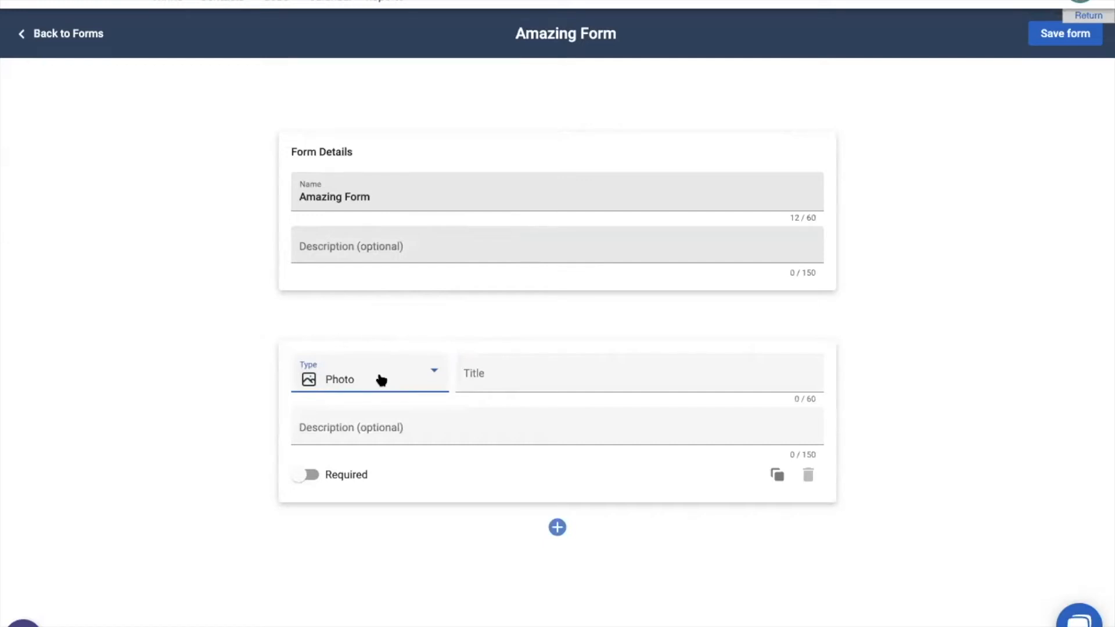
{"action": "mouse_move", "coordinate": [401, 384]}
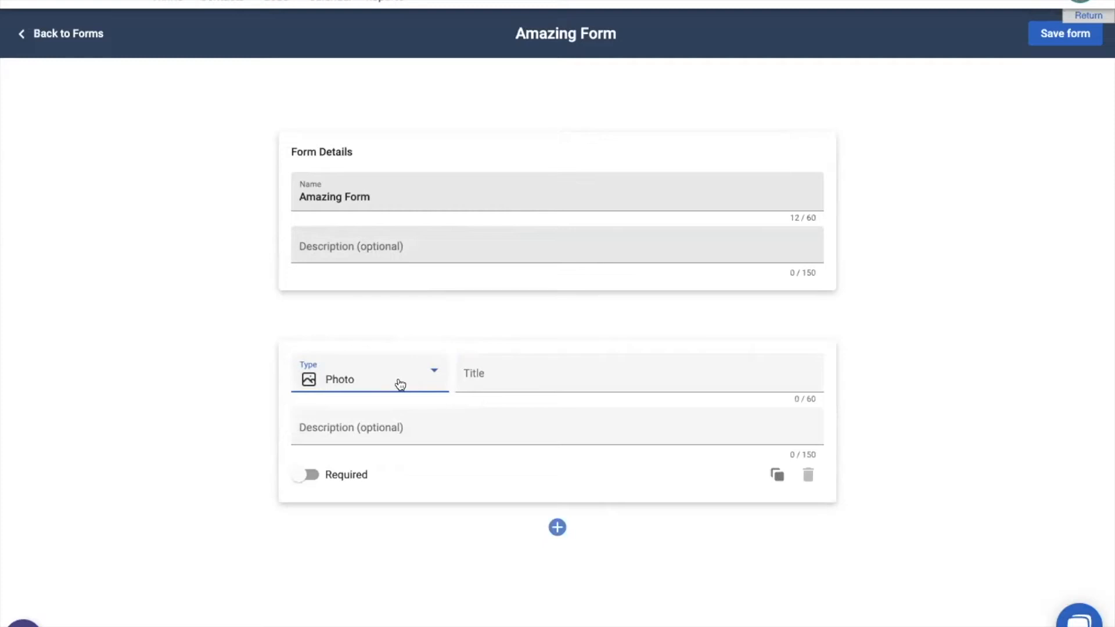
{"action": "mouse_move", "coordinate": [389, 382]}
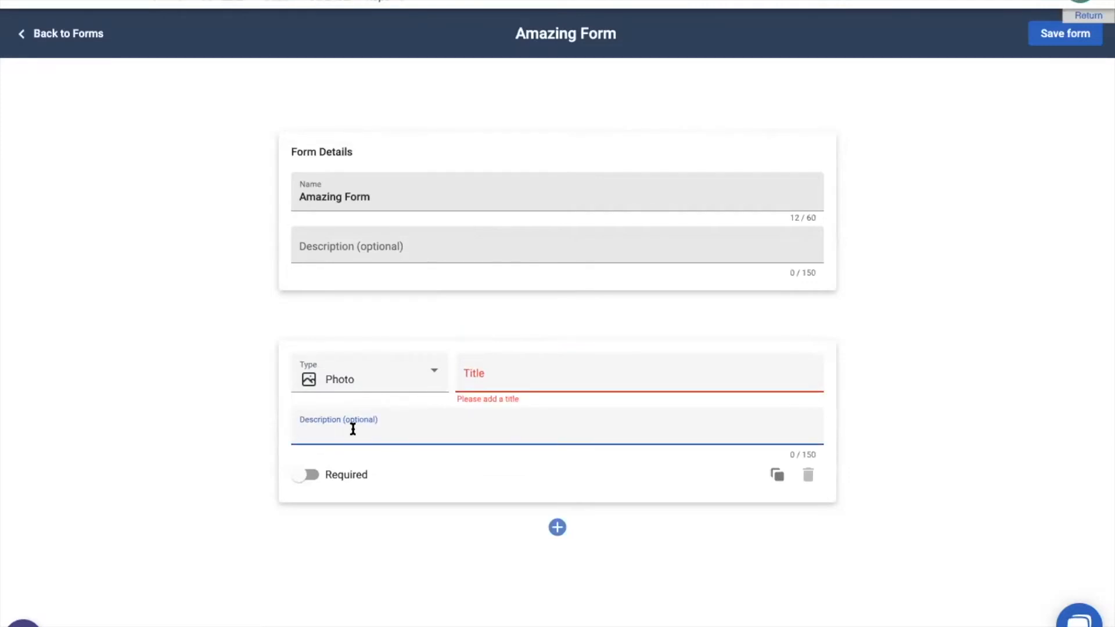
- Mark the Photo question on Amazing Form as required
{"action": "left_click", "coordinate": [305, 474]}
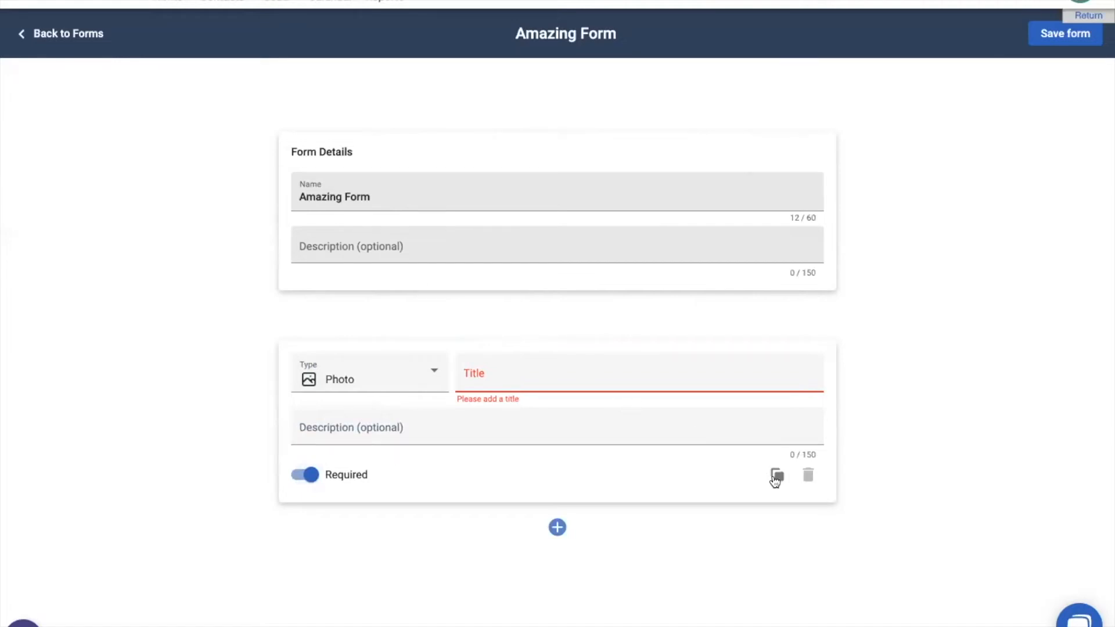
{"action": "left_click", "coordinate": [775, 474]}
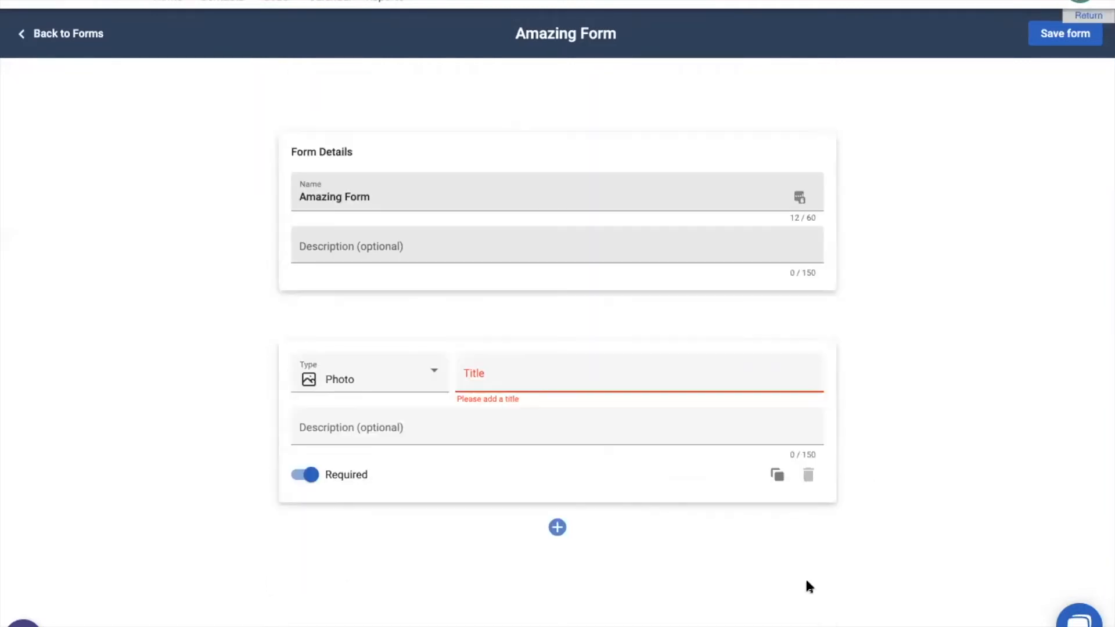
{"action": "mouse_move", "coordinate": [557, 527]}
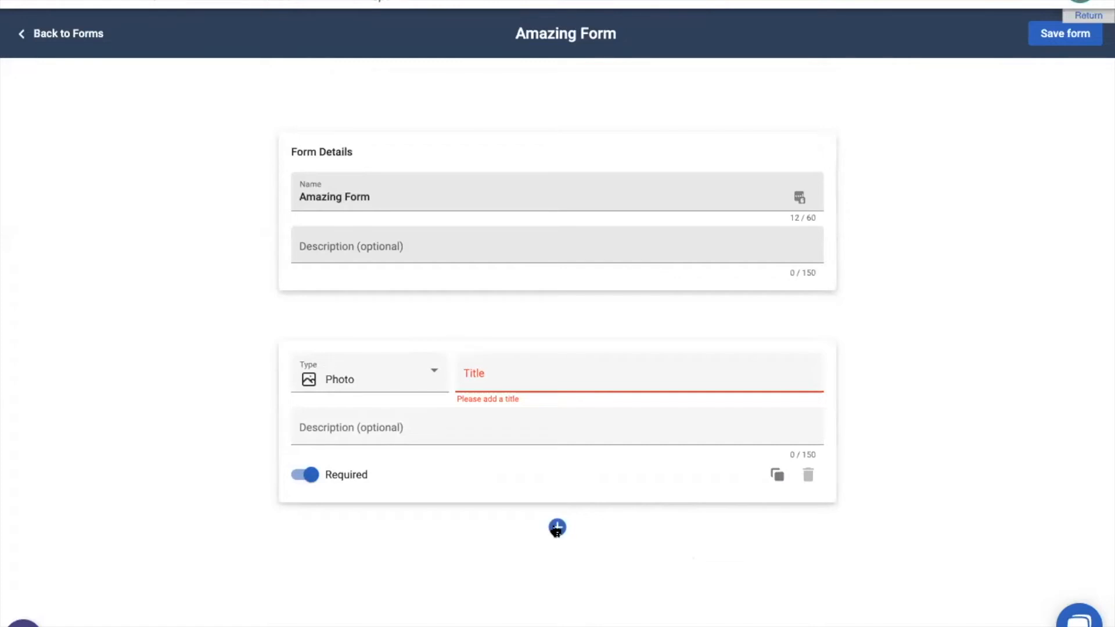
- Add a Checklist question and place it above the Photo question
{"action": "left_click", "coordinate": [557, 528]}
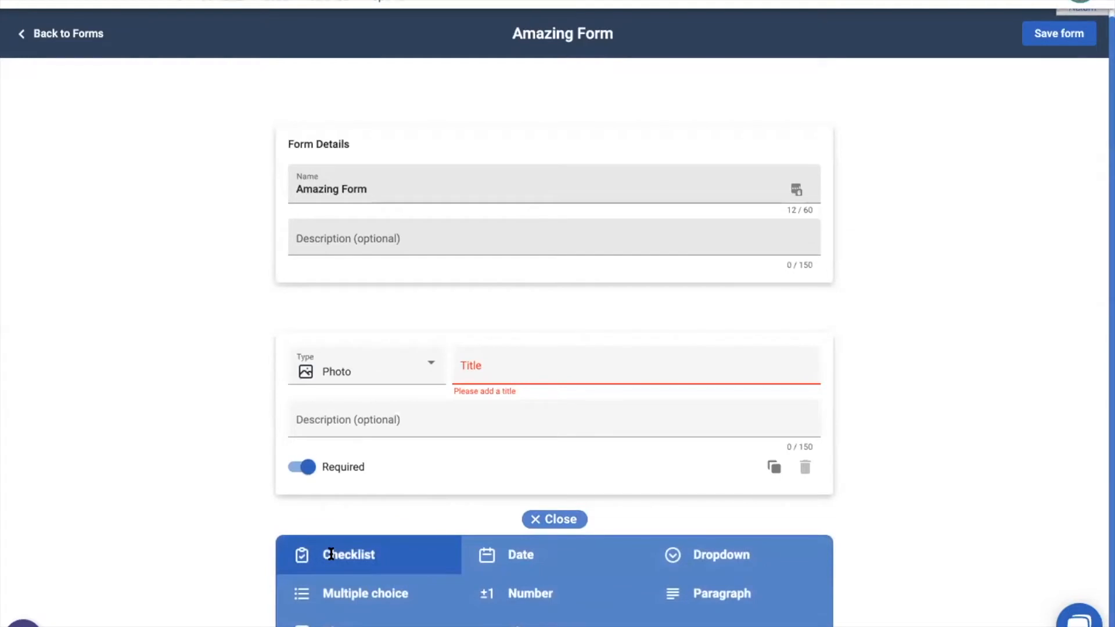
{"action": "left_click", "coordinate": [348, 555]}
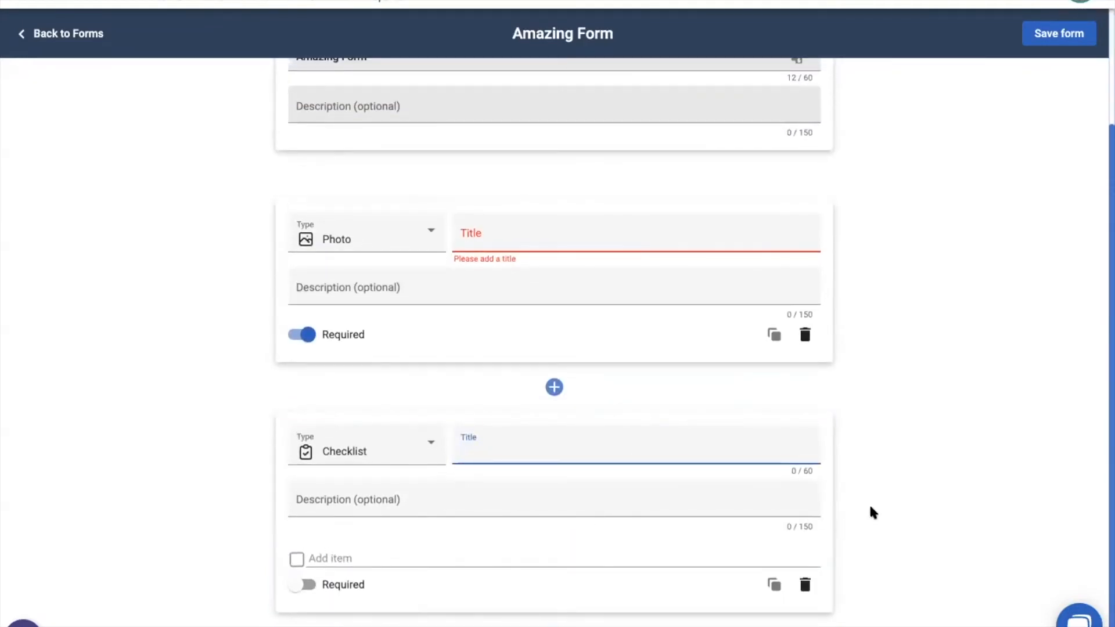
{"action": "scroll", "scroll_direction": "up", "scroll_amount": 3}
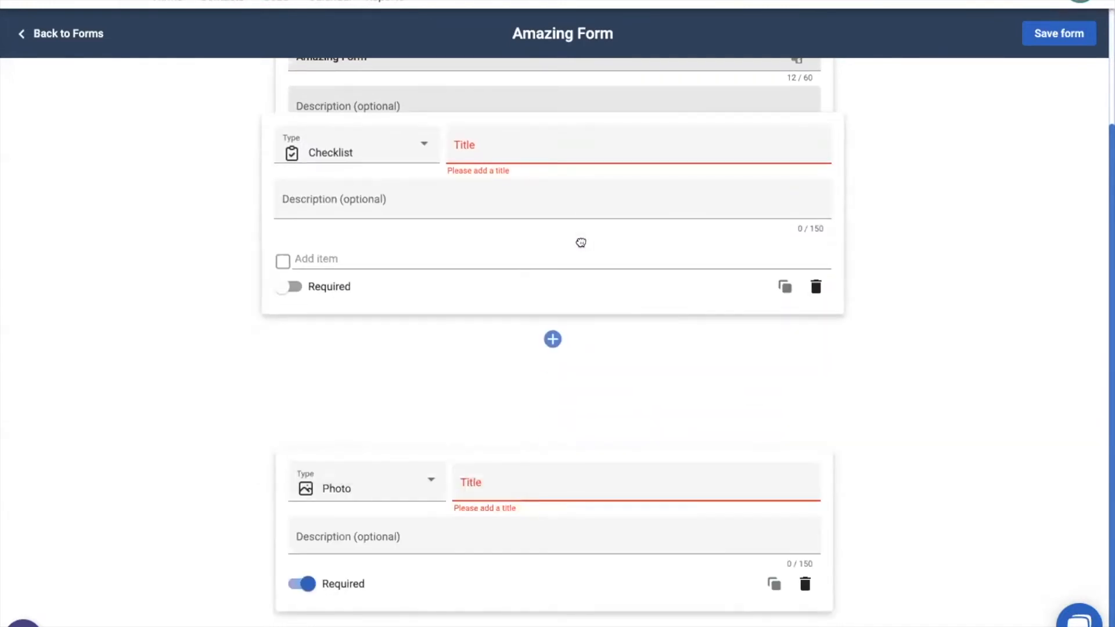
{"action": "scroll", "scroll_direction": "up", "scroll_amount": 3}
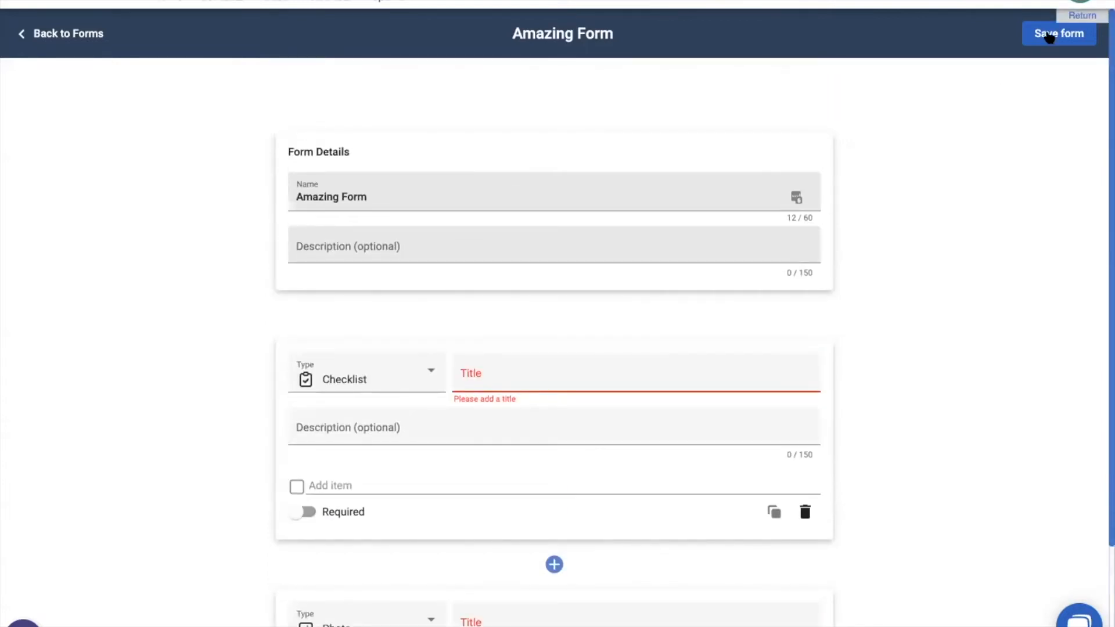
- Save Amazing Form and return to the Settings forms list
{"action": "left_click", "coordinate": [67, 33]}
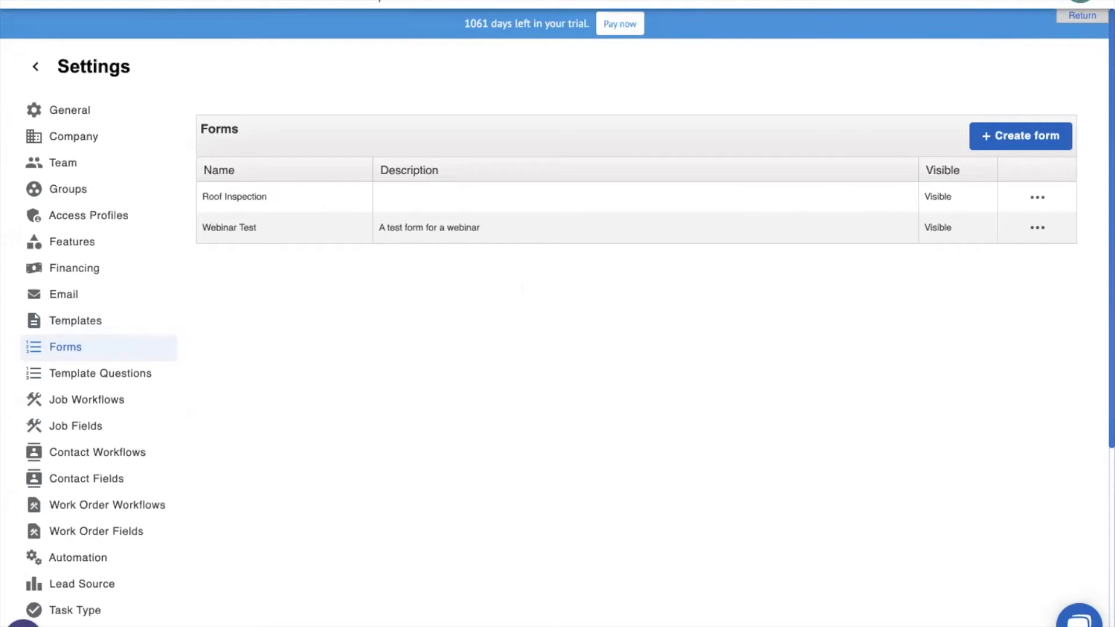
{"action": "left_click", "coordinate": [34, 67]}
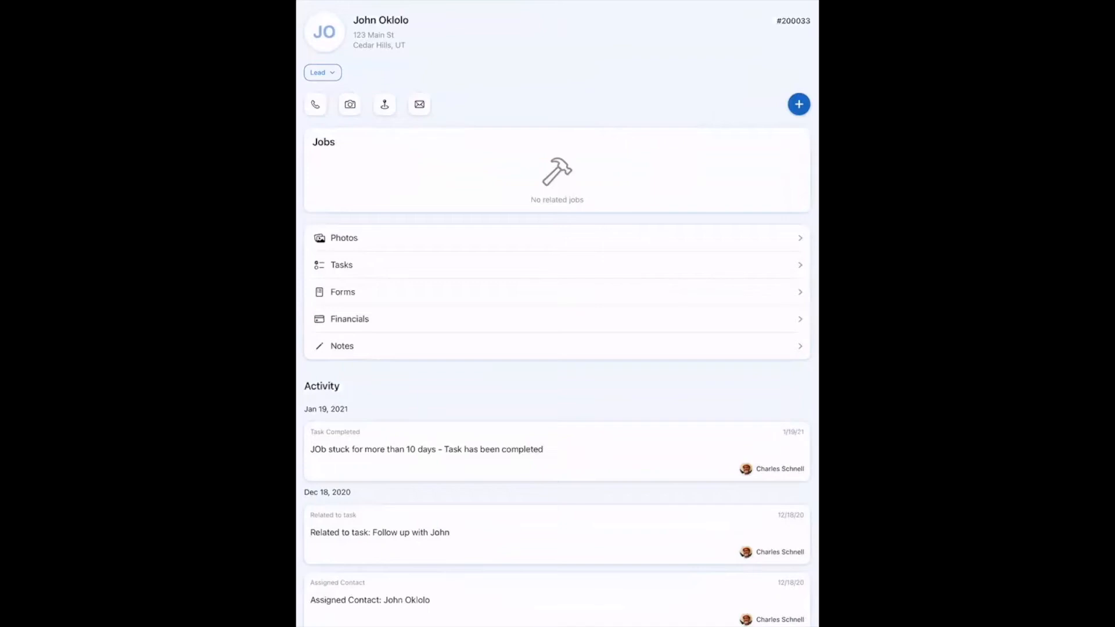
{"action": "left_click", "coordinate": [799, 104]}
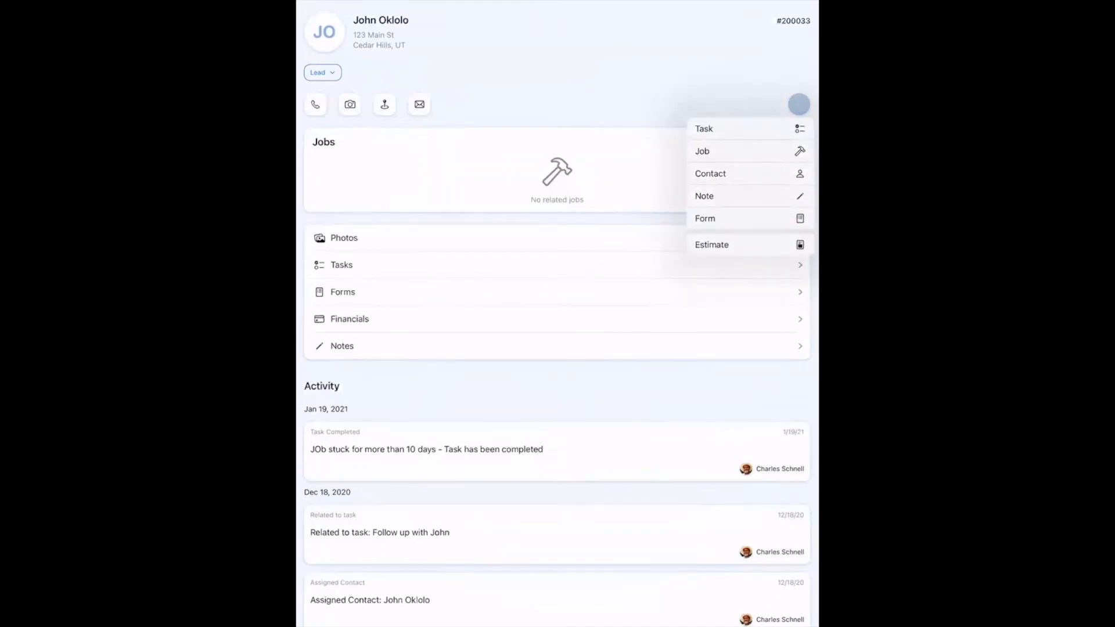
{"action": "left_click", "coordinate": [705, 218]}
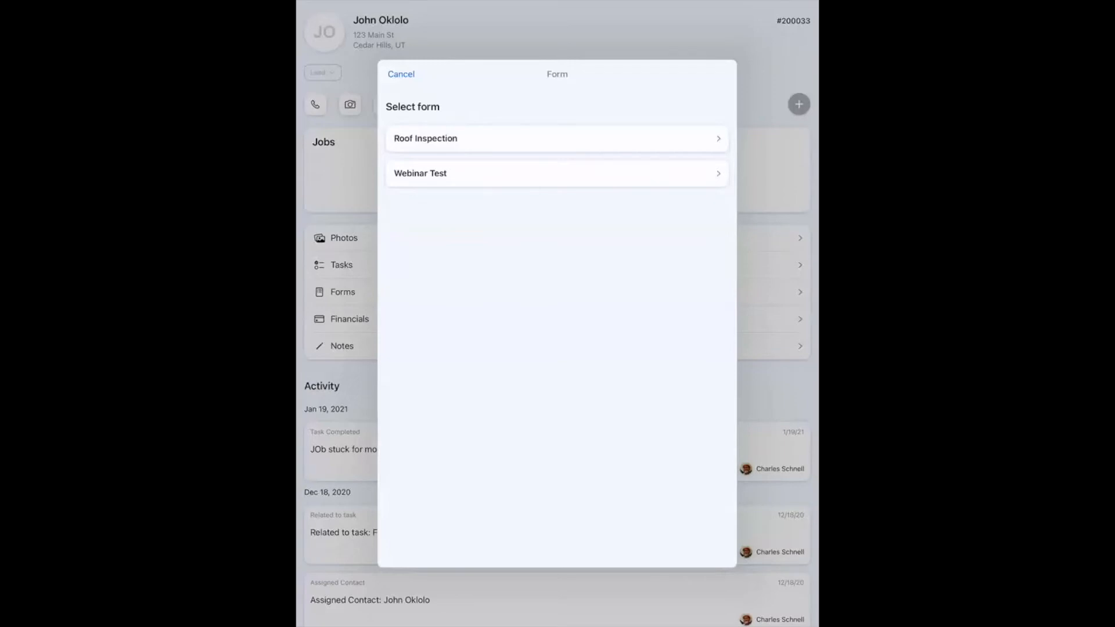
- Choose Webinar Test and set Date of Inspection to today as an all-day date
{"action": "left_click", "coordinate": [556, 173]}
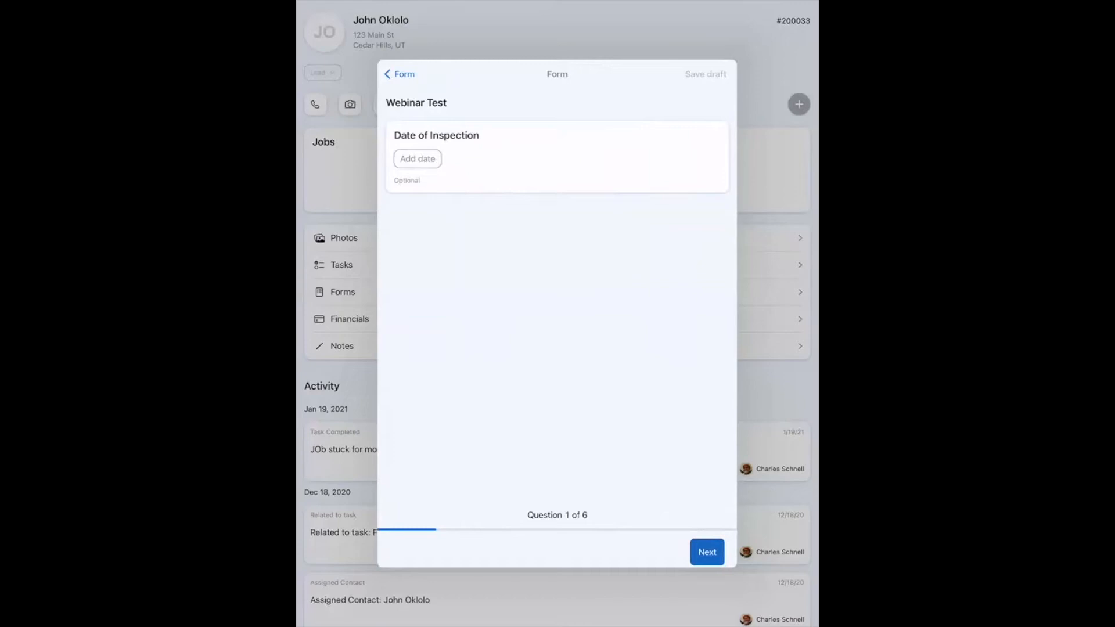
{"action": "left_click", "coordinate": [417, 160]}
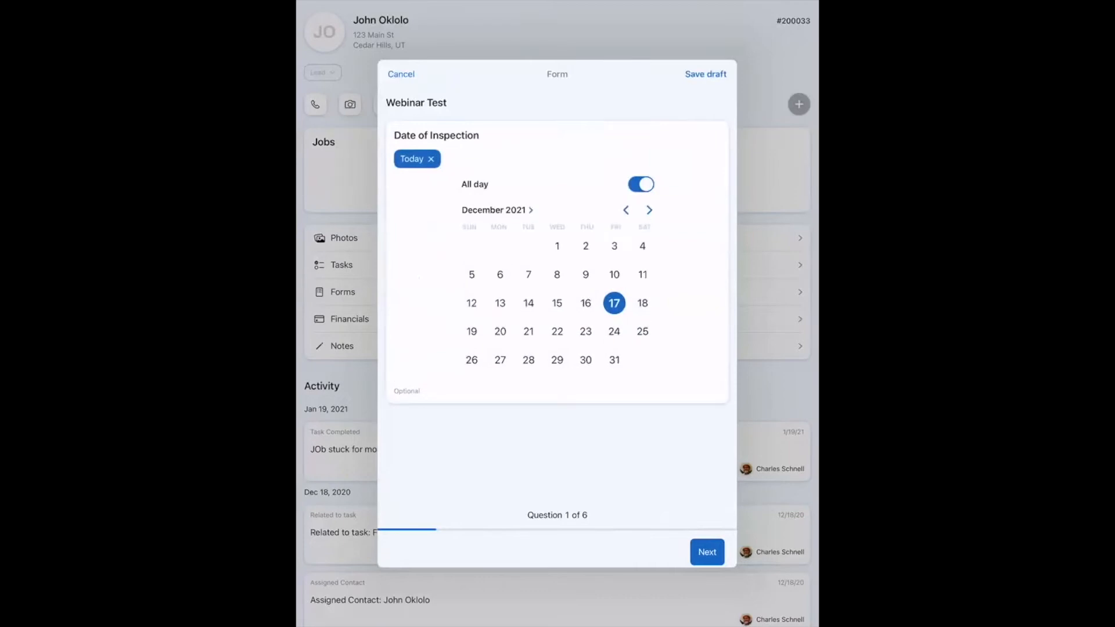
{"action": "left_click", "coordinate": [492, 210]}
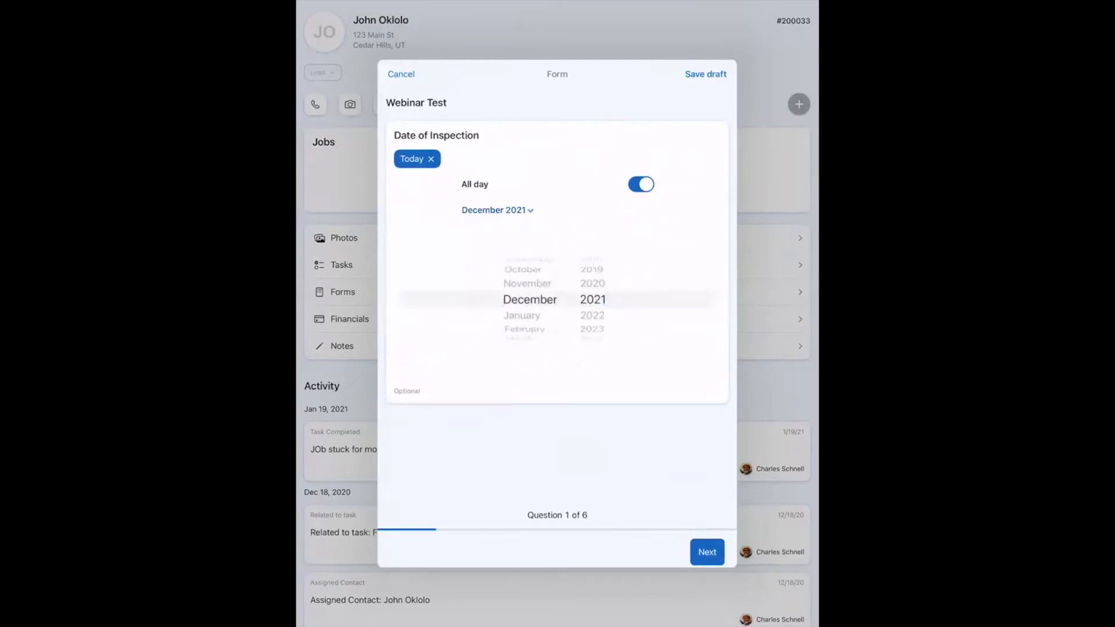
{"action": "left_click", "coordinate": [639, 185]}
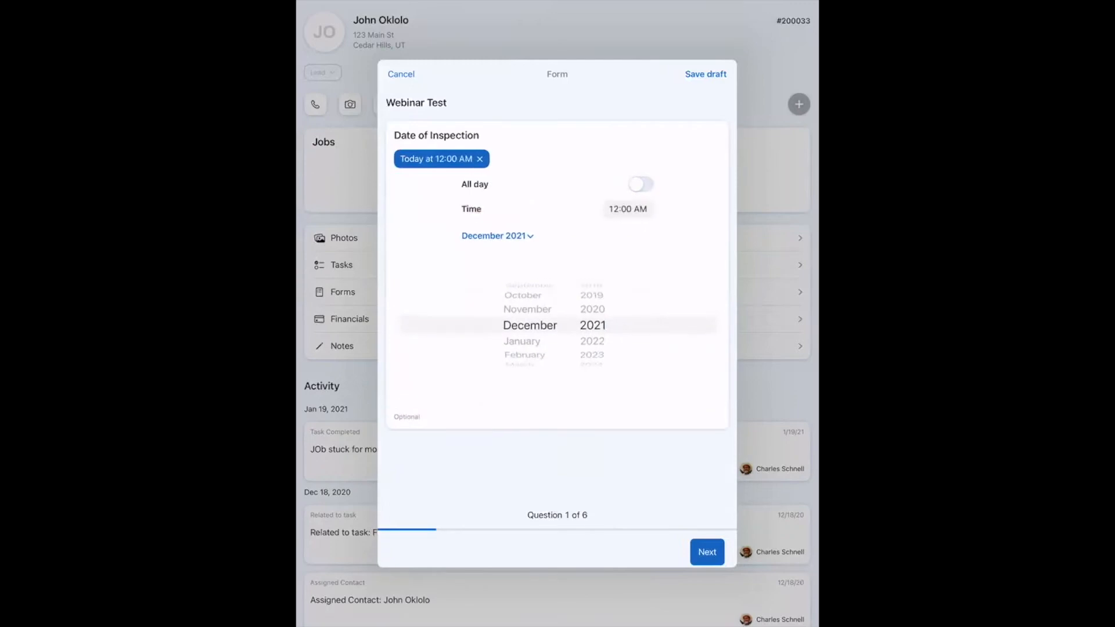
{"action": "left_click", "coordinate": [639, 185]}
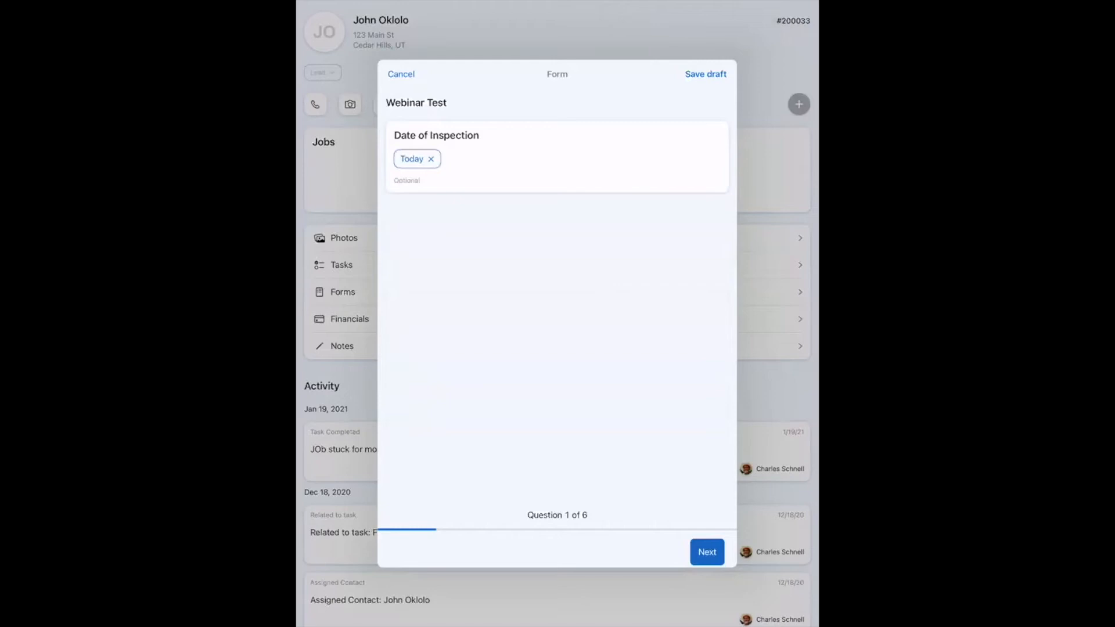
{"action": "left_click", "coordinate": [705, 552]}
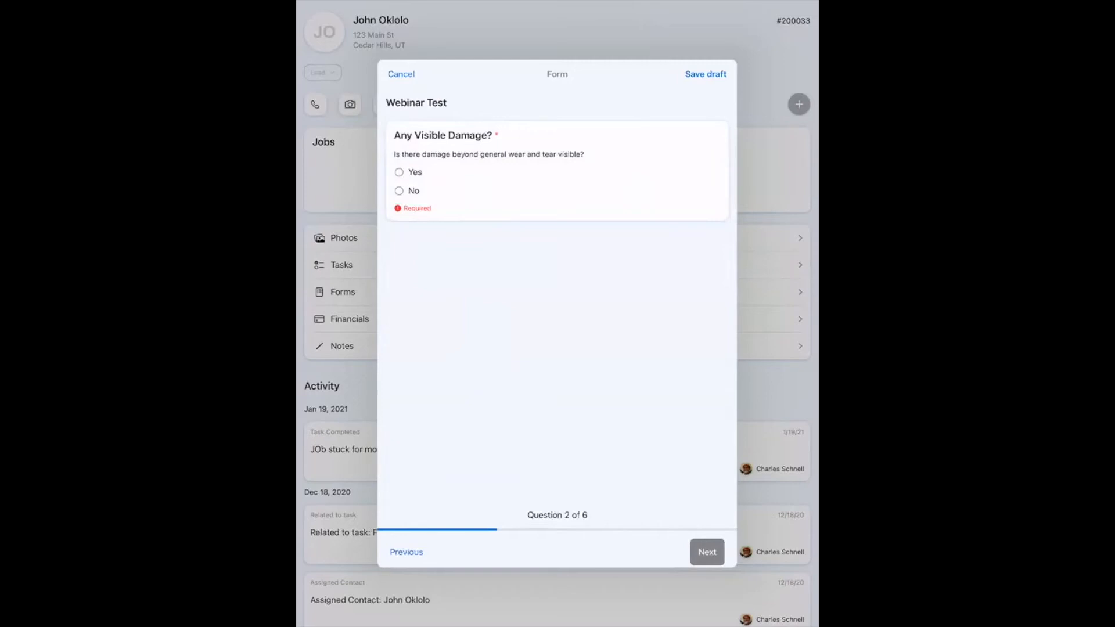
- Answer the visible damage question and check Spiders and Rats as visible pests
{"action": "left_click", "coordinate": [707, 552]}
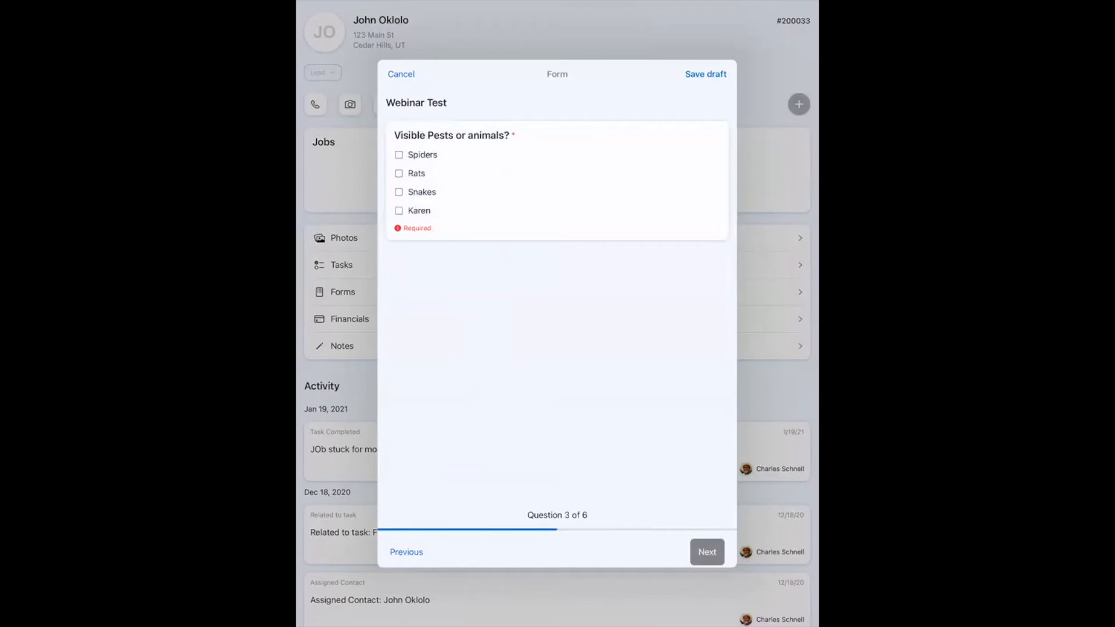
{"action": "left_click", "coordinate": [399, 174]}
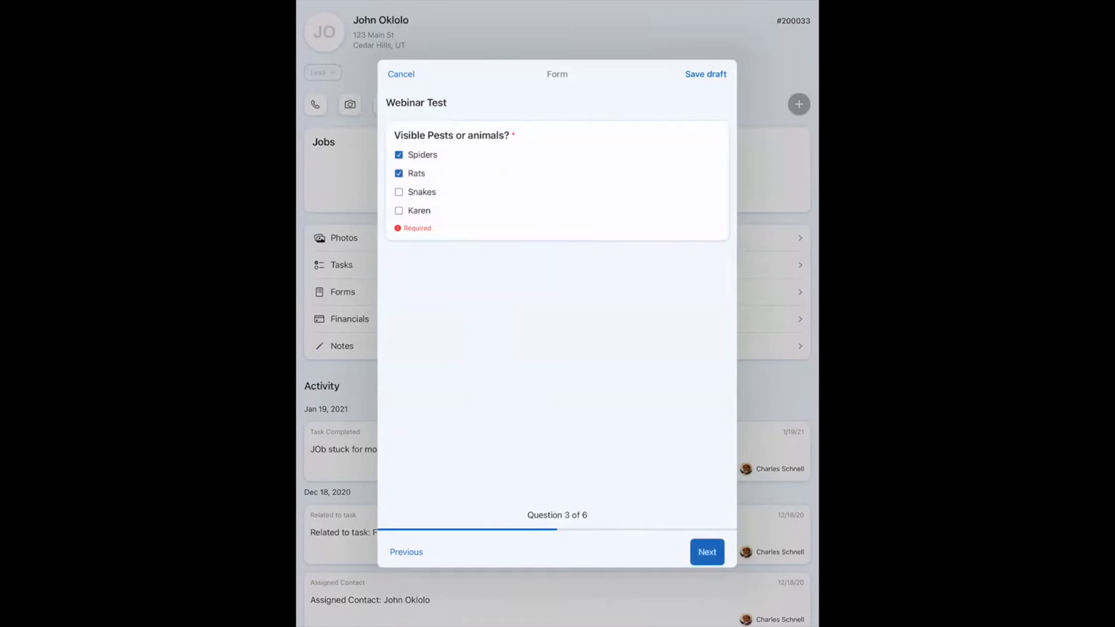
{"action": "left_click", "coordinate": [705, 552]}
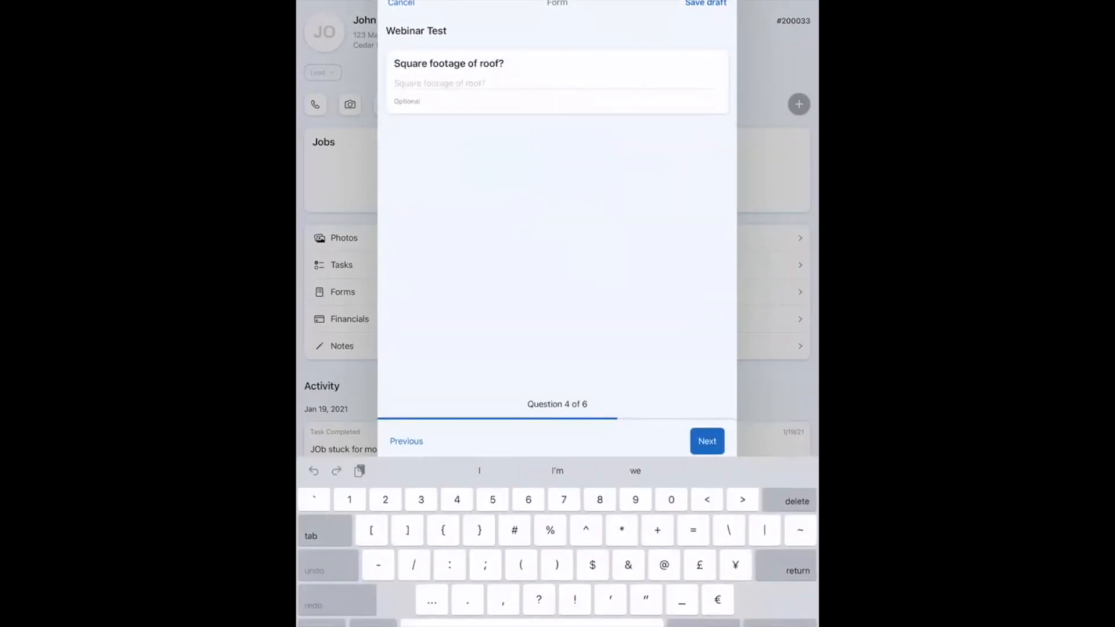
- Enter 13 as roof square footage, then mark Photo of Damage as Not Present
{"action": "type", "text": "13"}
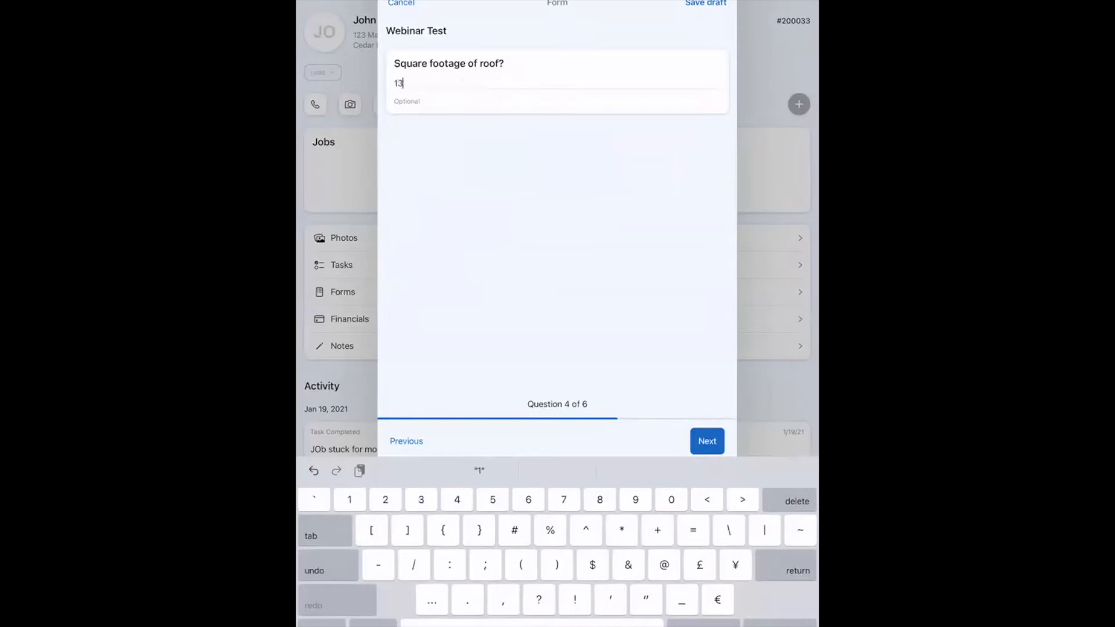
{"action": "left_click", "coordinate": [706, 442]}
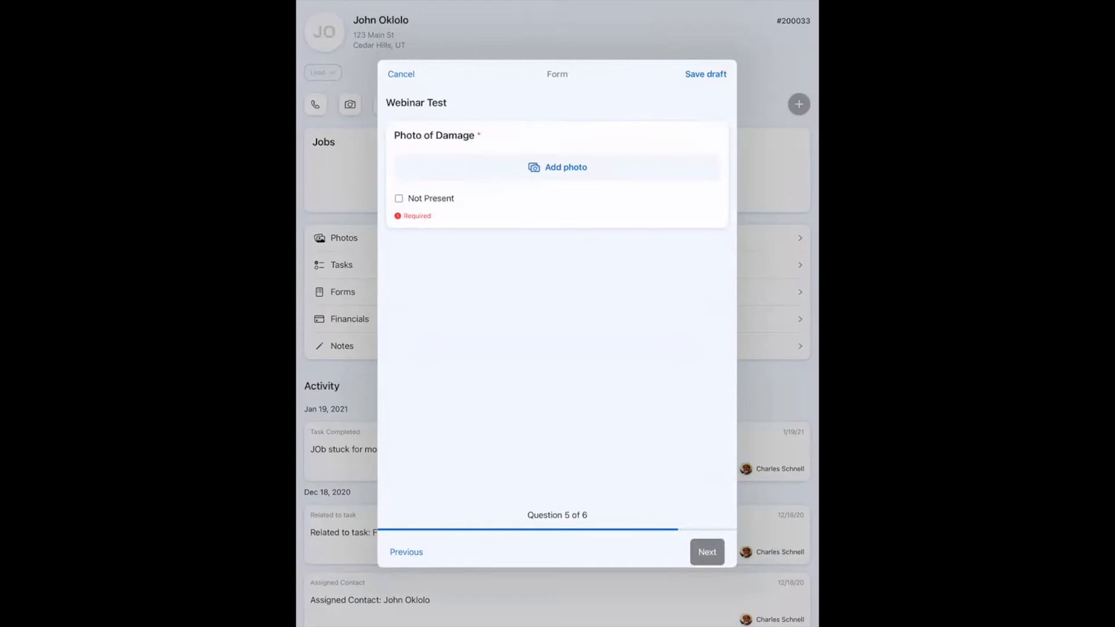
{"action": "left_click", "coordinate": [399, 198]}
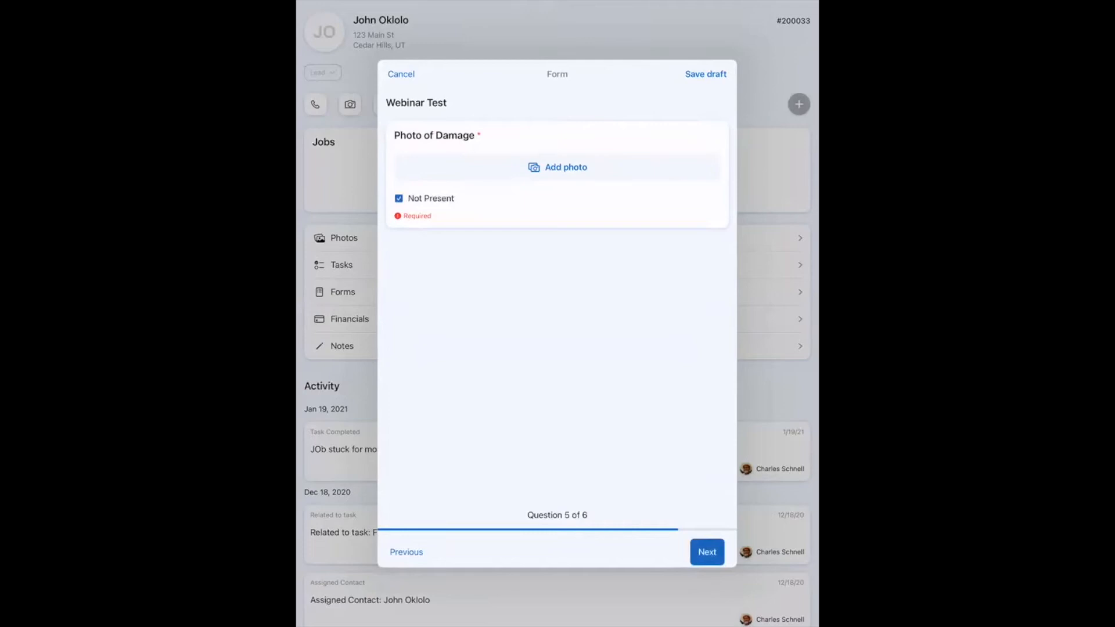
- Clear Not Present and attach a photo from All Photos to Photo of Damage
{"action": "left_click", "coordinate": [398, 199]}
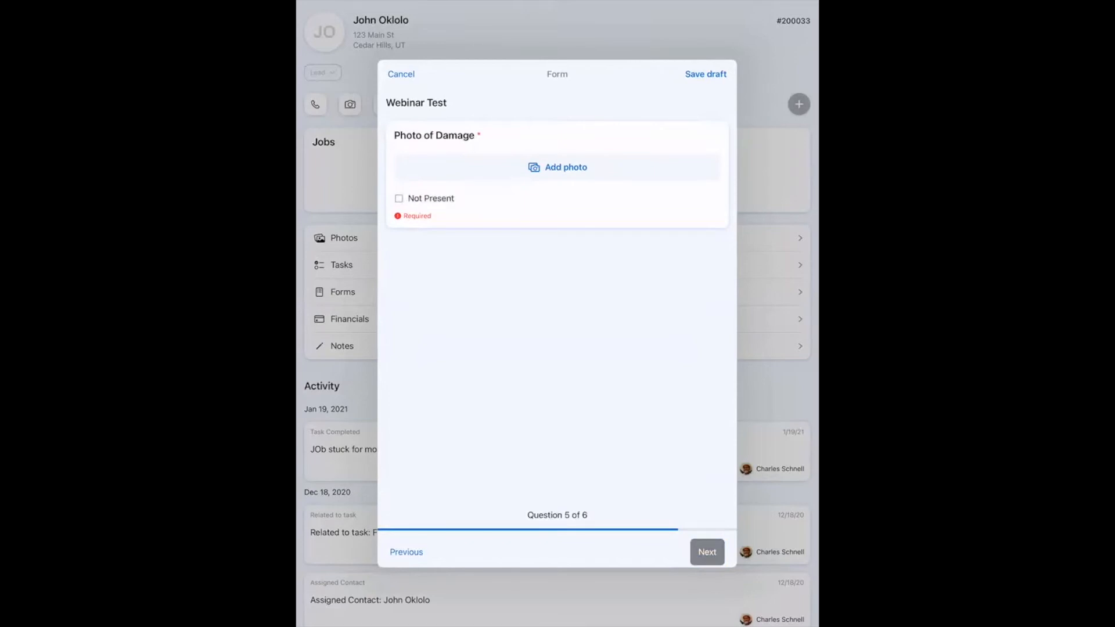
{"action": "left_click", "coordinate": [556, 167]}
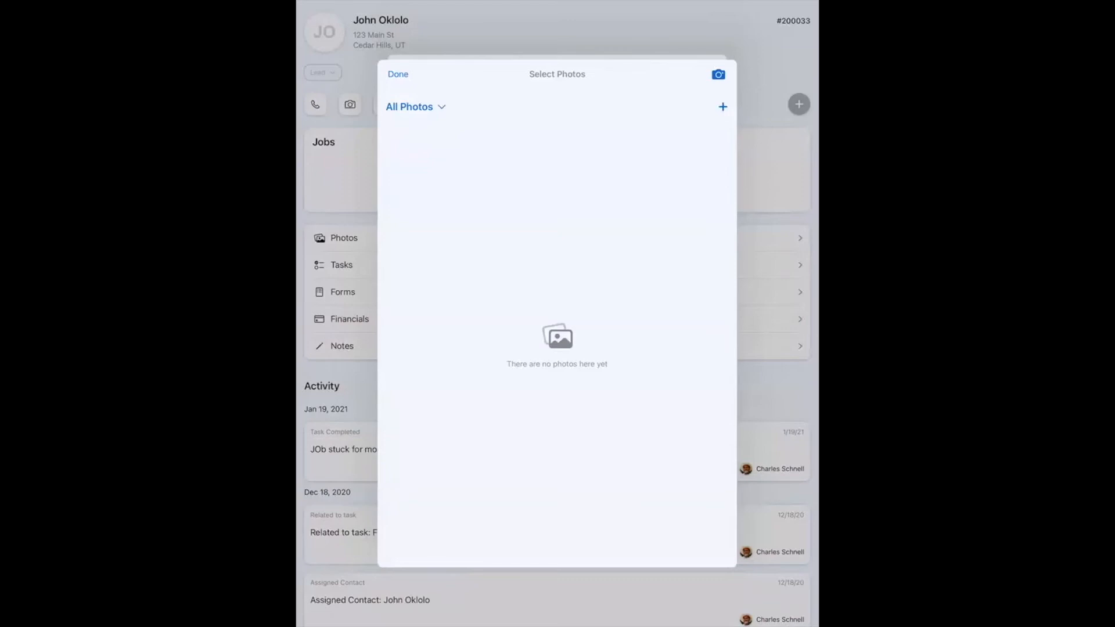
{"action": "left_click", "coordinate": [718, 74]}
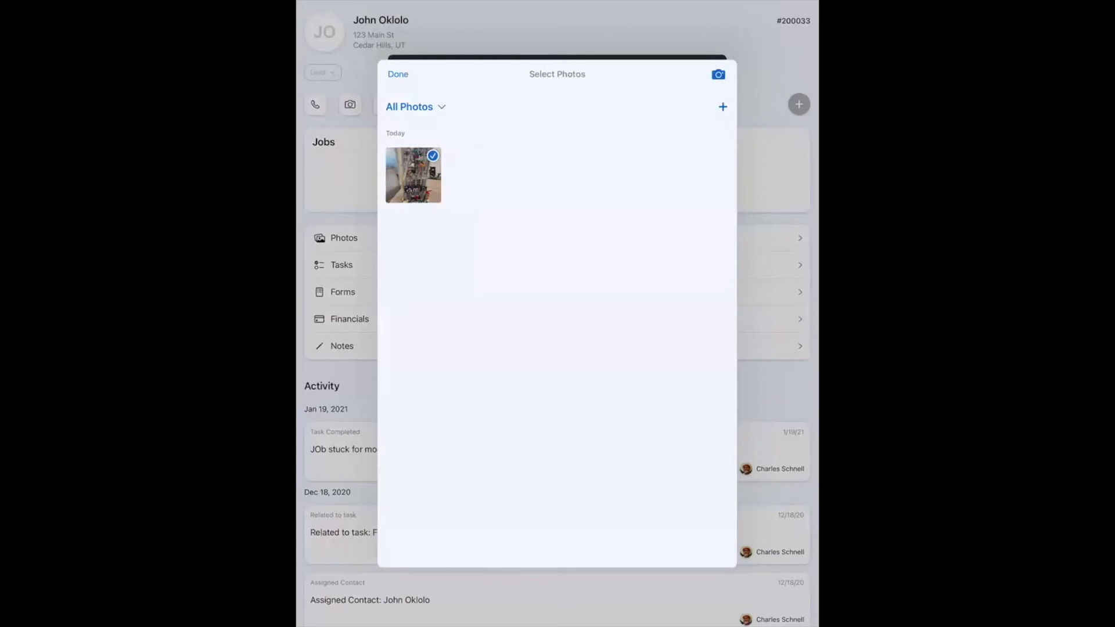
{"action": "left_click", "coordinate": [397, 75]}
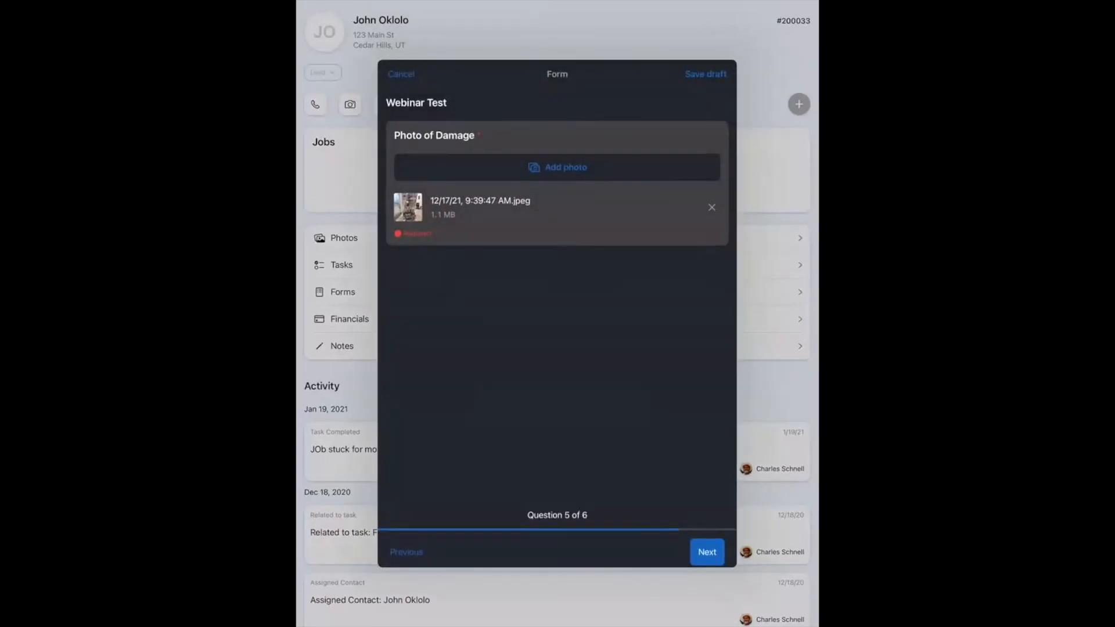
- Describe the damage as 'Goblin blew up a wa...' and proceed to Review Answers
{"action": "left_click", "coordinate": [706, 552]}
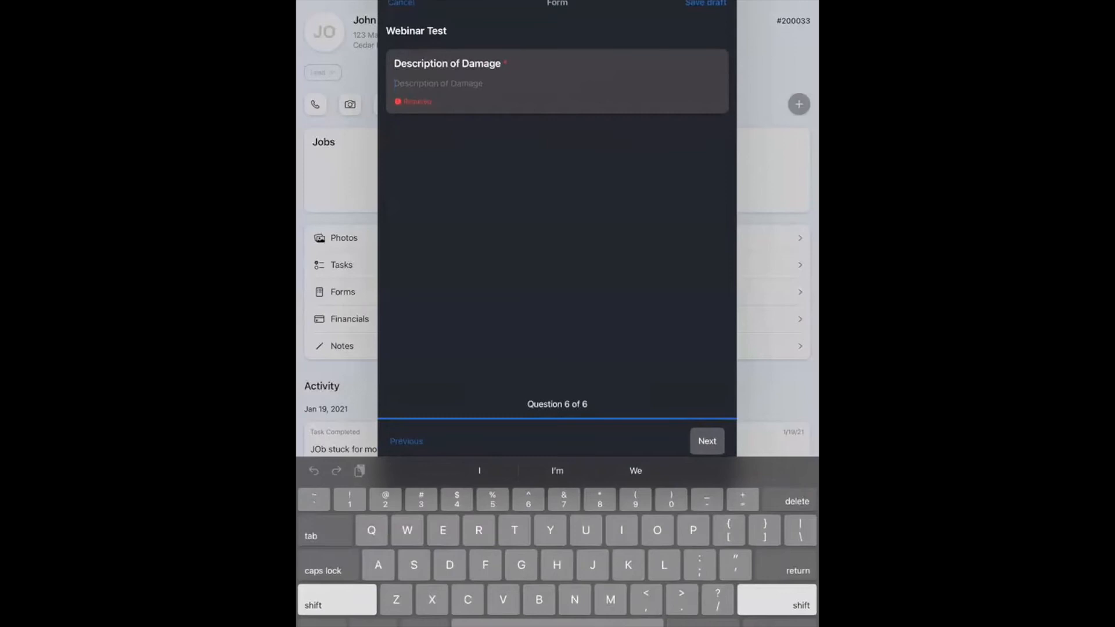
{"action": "type", "text": "Go"}
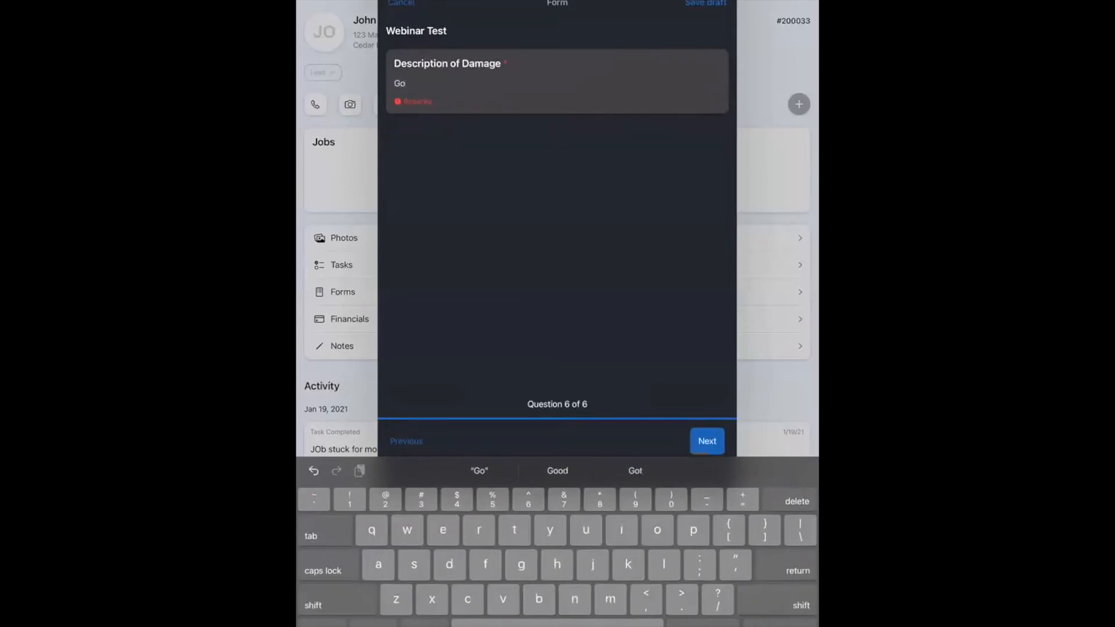
{"action": "type", "text": "blin b"}
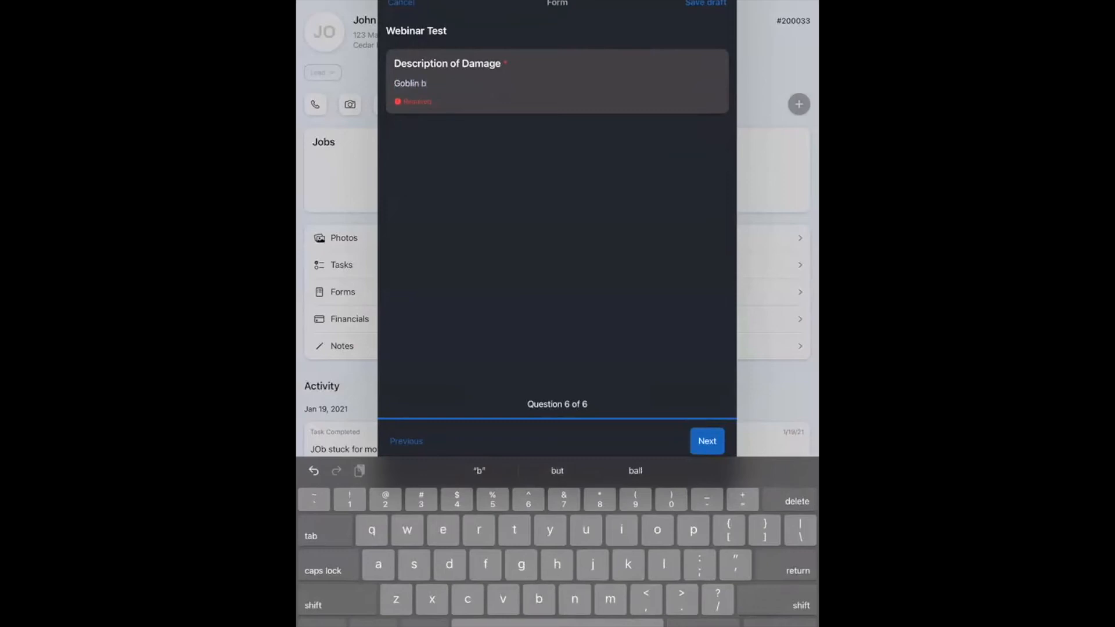
{"action": "type", "text": "lew up"}
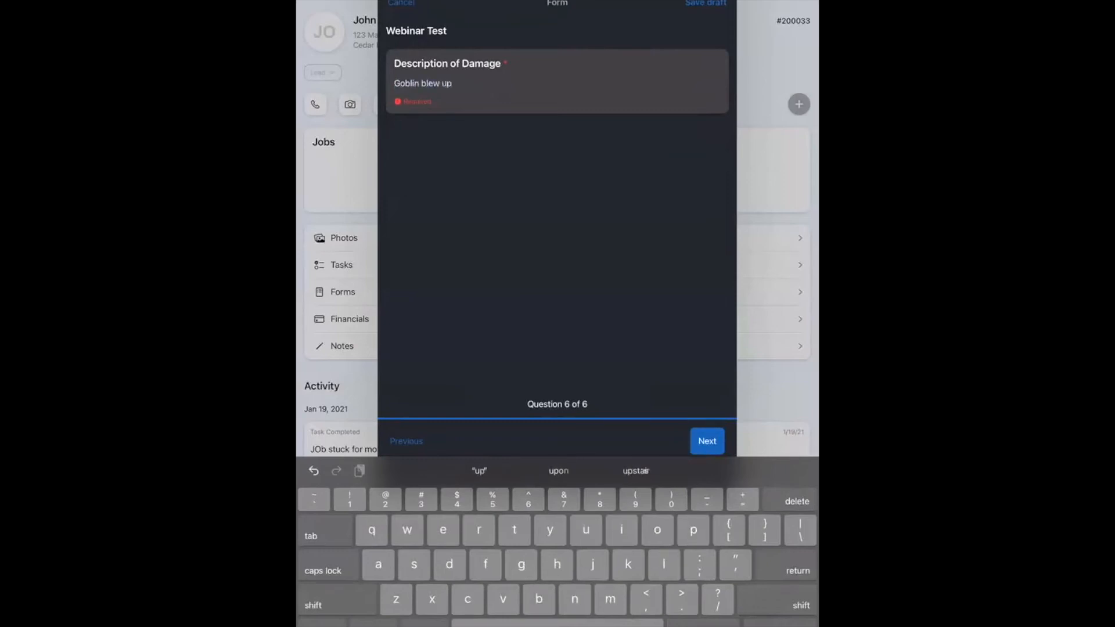
{"action": "type", "text": "a wa"}
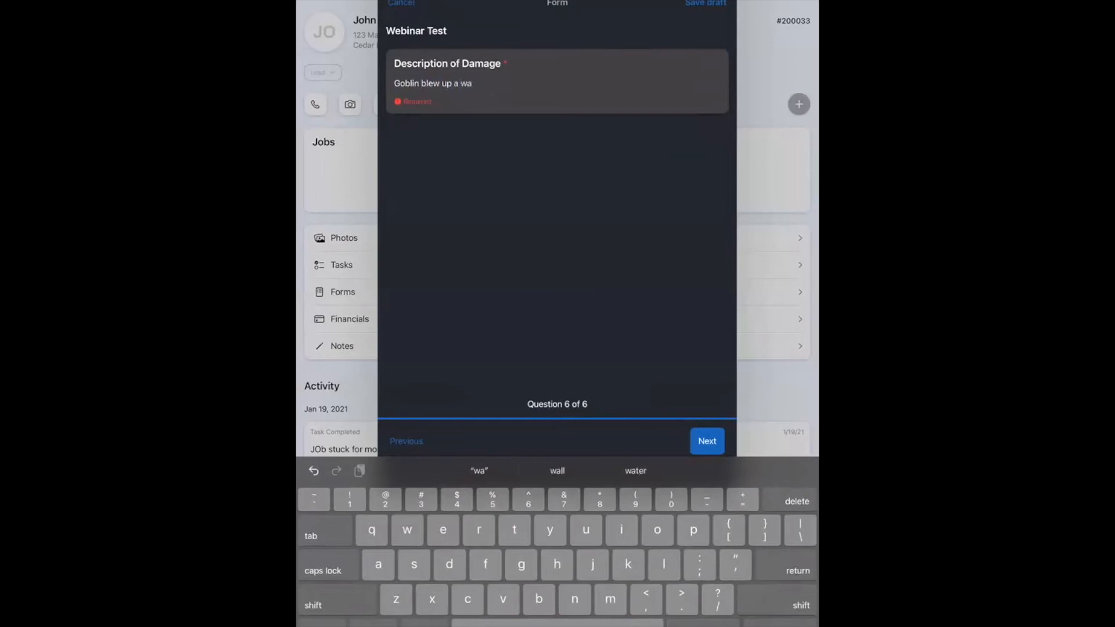
{"action": "left_click", "coordinate": [706, 441]}
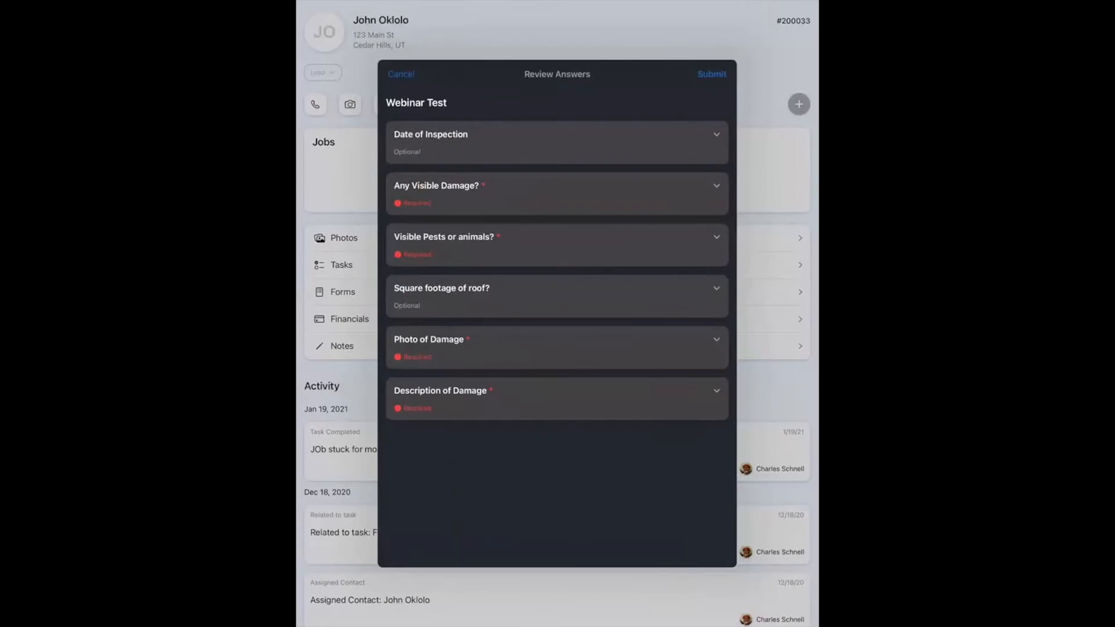
{"action": "left_click", "coordinate": [557, 142]}
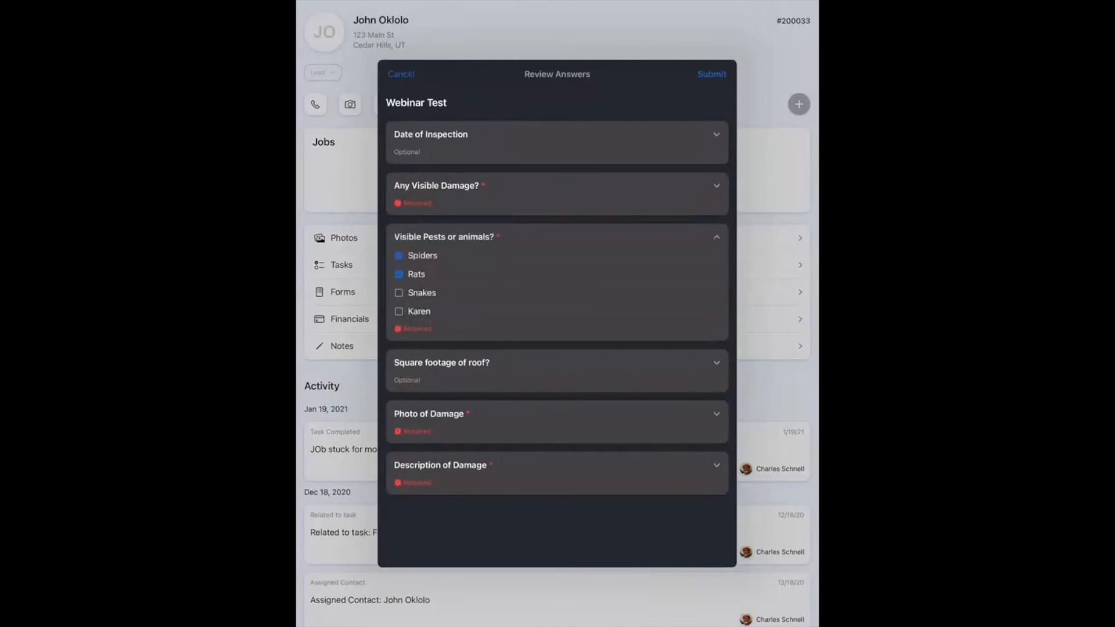
{"action": "left_click", "coordinate": [717, 237]}
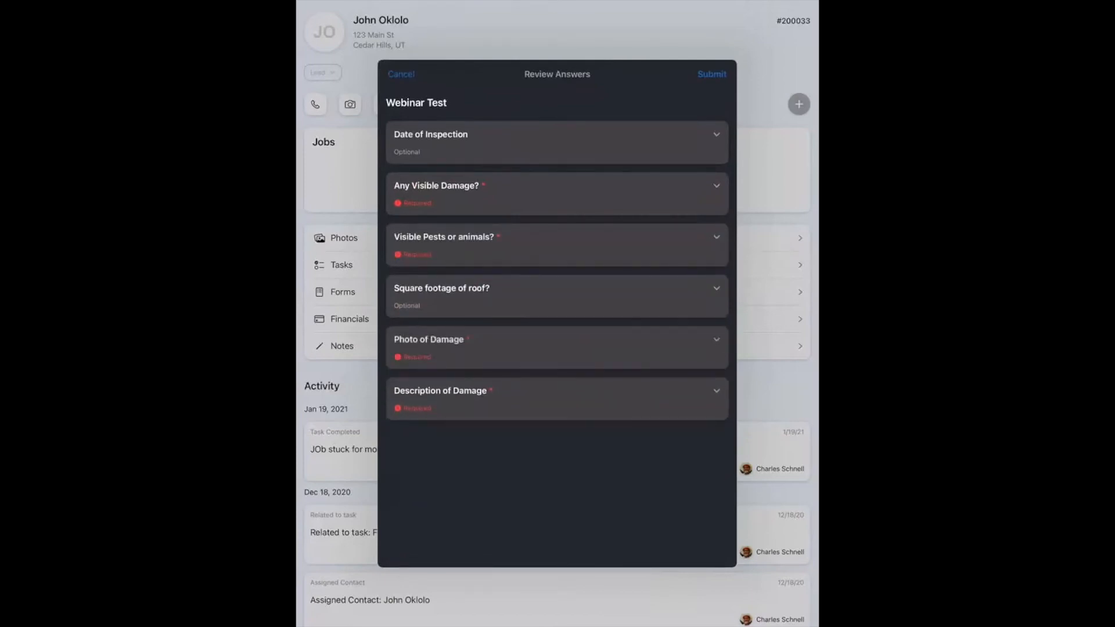
{"action": "left_click", "coordinate": [711, 74]}
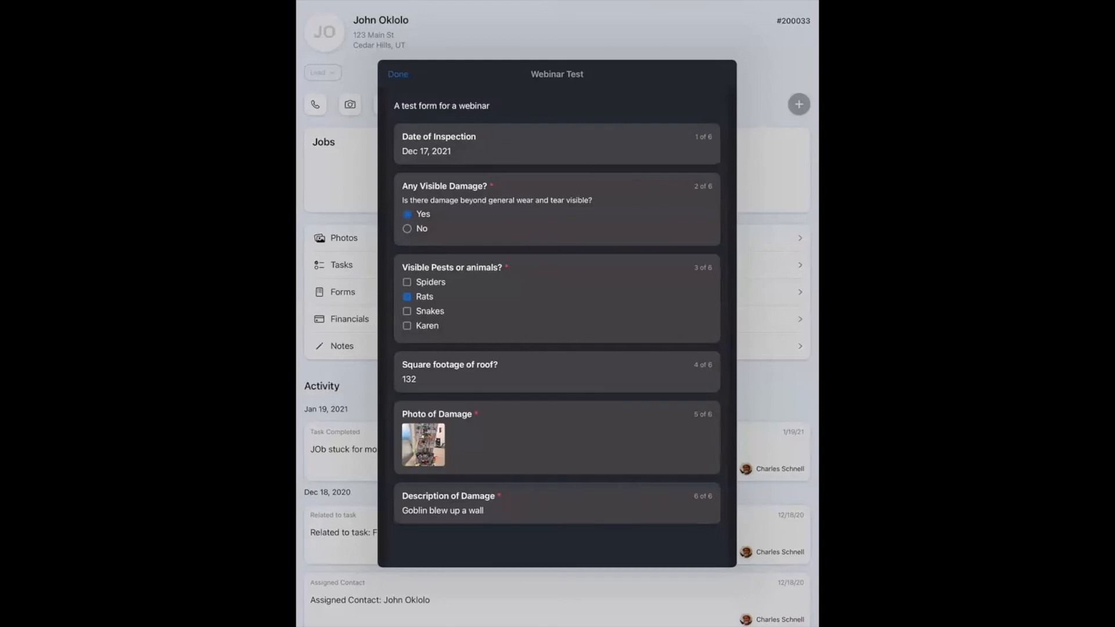
{"action": "left_click", "coordinate": [397, 74]}
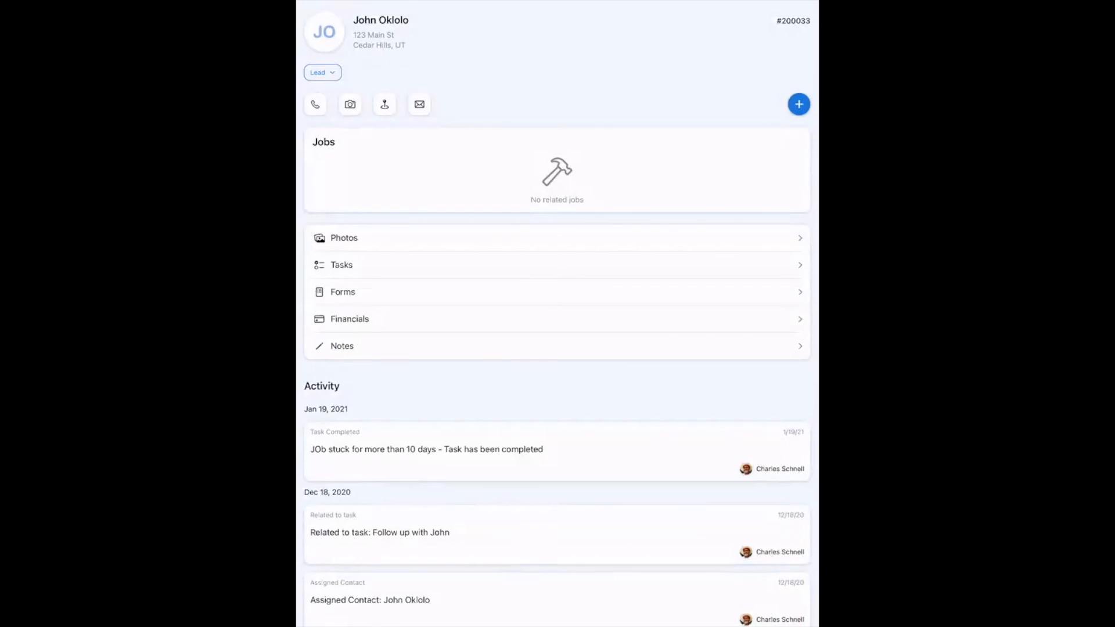
- Show John Oklolo's Forms tab in the web app with response 1001 for Webinar Test listed
{"action": "left_click", "coordinate": [342, 291]}
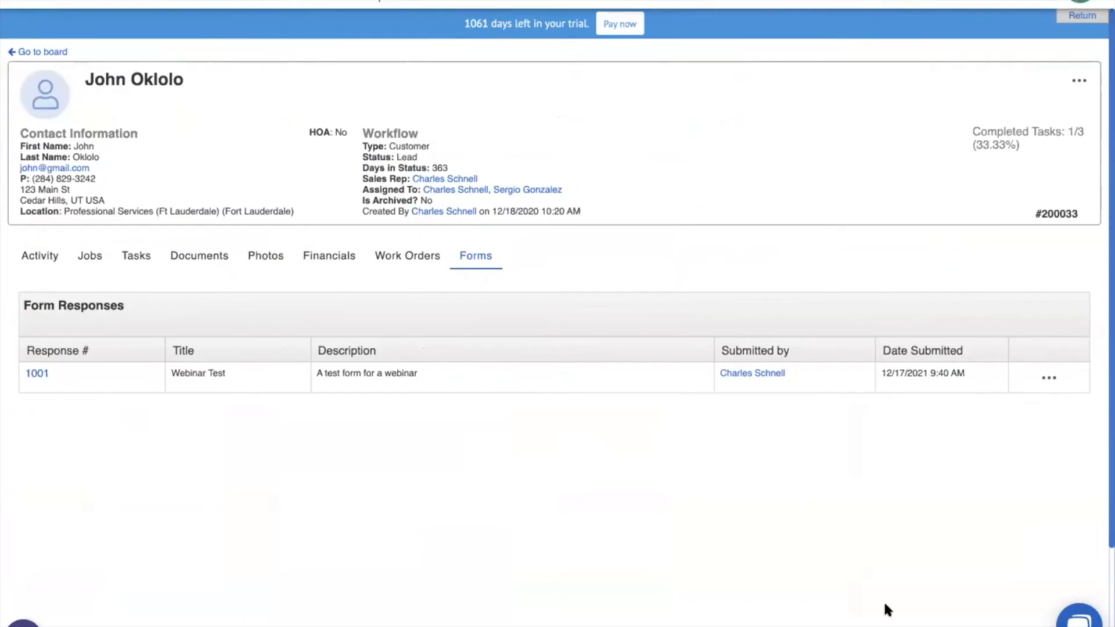
{"action": "mouse_move", "coordinate": [589, 241]}
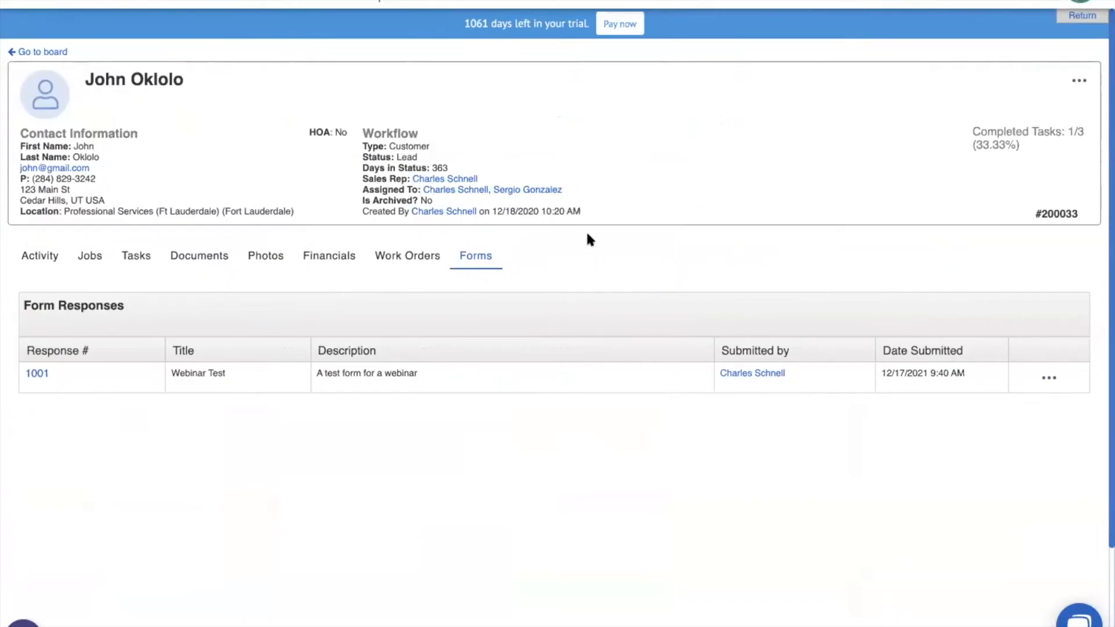
{"action": "mouse_move", "coordinate": [475, 255]}
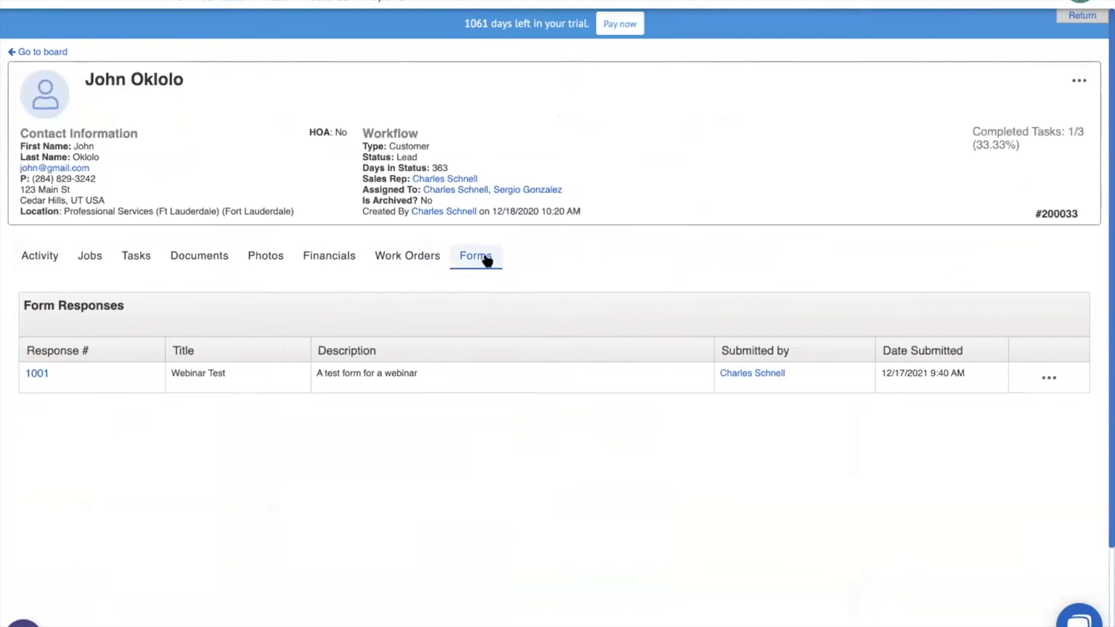
{"action": "mouse_move", "coordinate": [500, 423]}
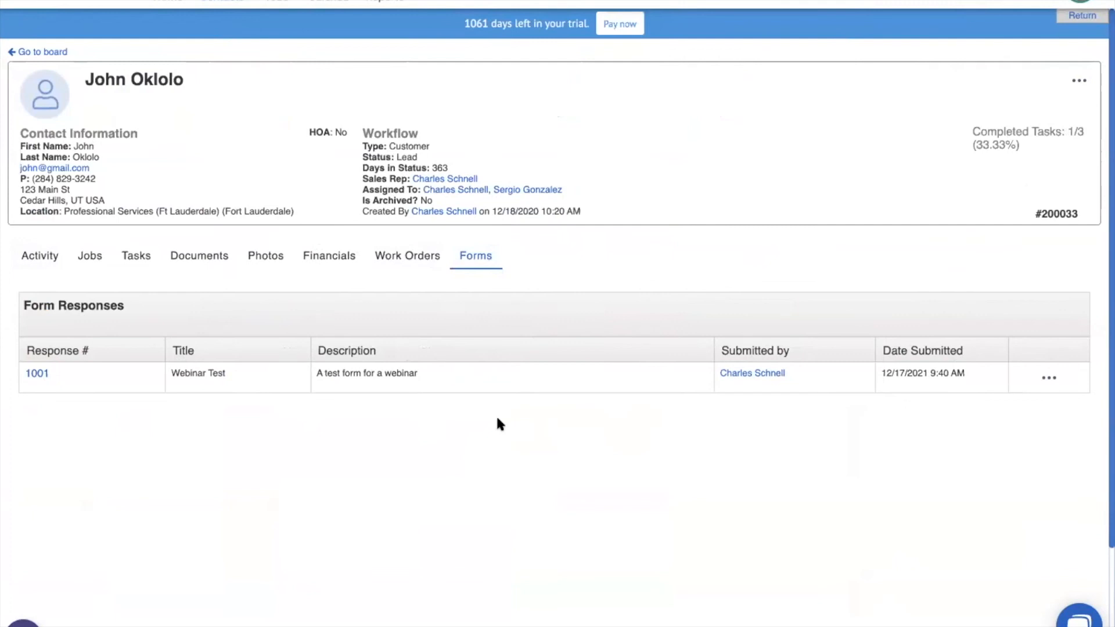
{"action": "mouse_move", "coordinate": [85, 399]}
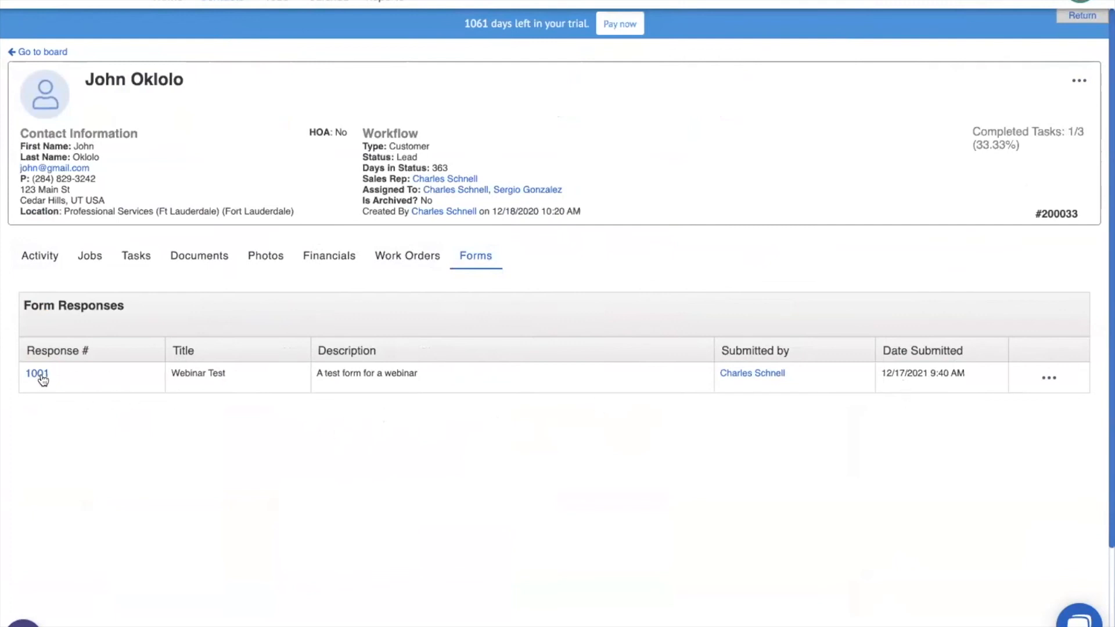
{"action": "mouse_move", "coordinate": [1048, 378]}
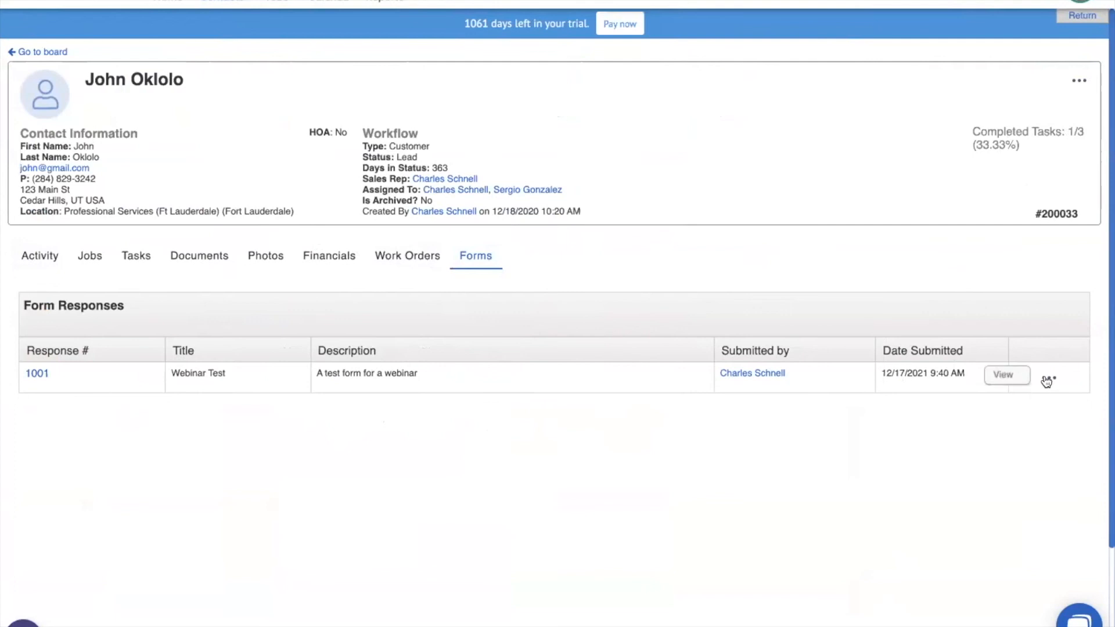
- View response 1001, reviewing its inspection date, damage answer, pests and damage photo
{"action": "left_click", "coordinate": [1006, 375]}
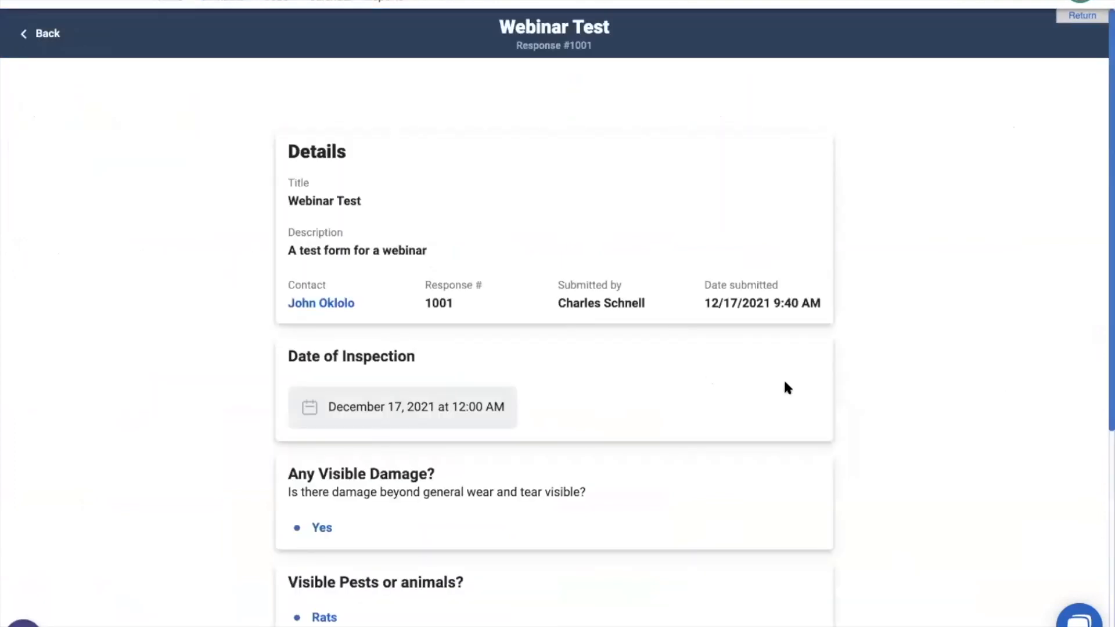
{"action": "scroll", "scroll_direction": "down", "scroll_amount": 3}
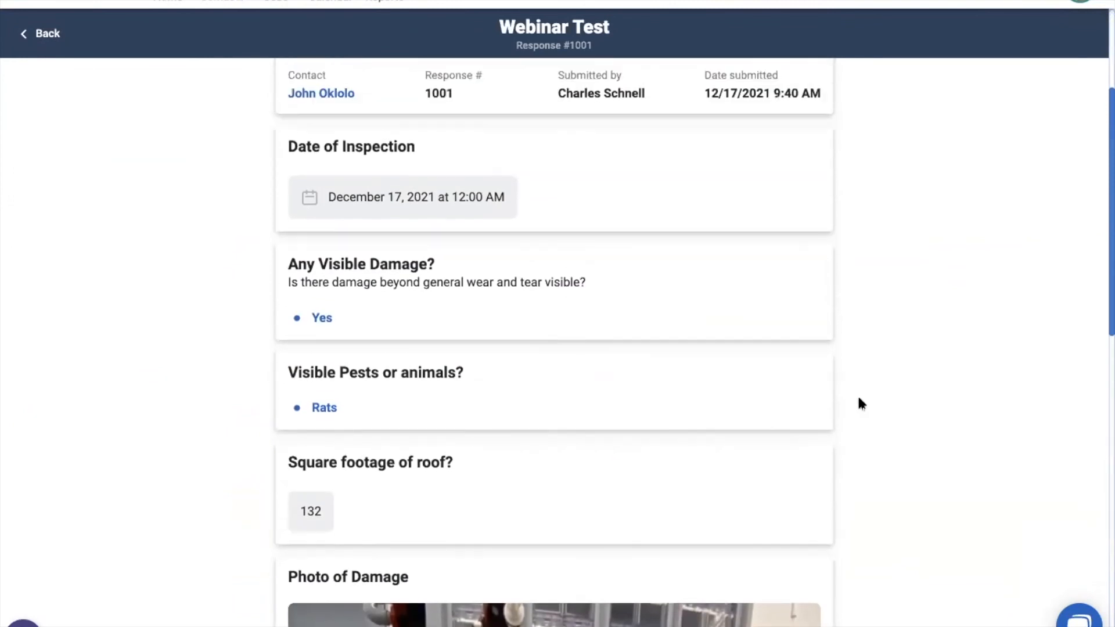
{"action": "scroll", "scroll_direction": "up", "scroll_amount": 3}
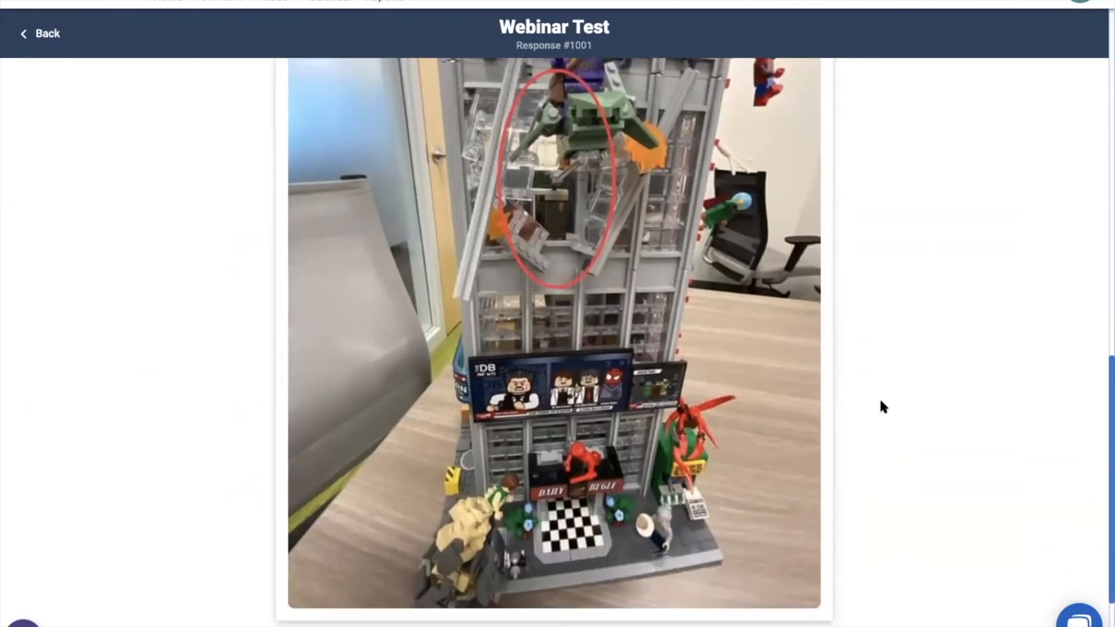
{"action": "scroll", "scroll_direction": "up", "scroll_amount": 3}
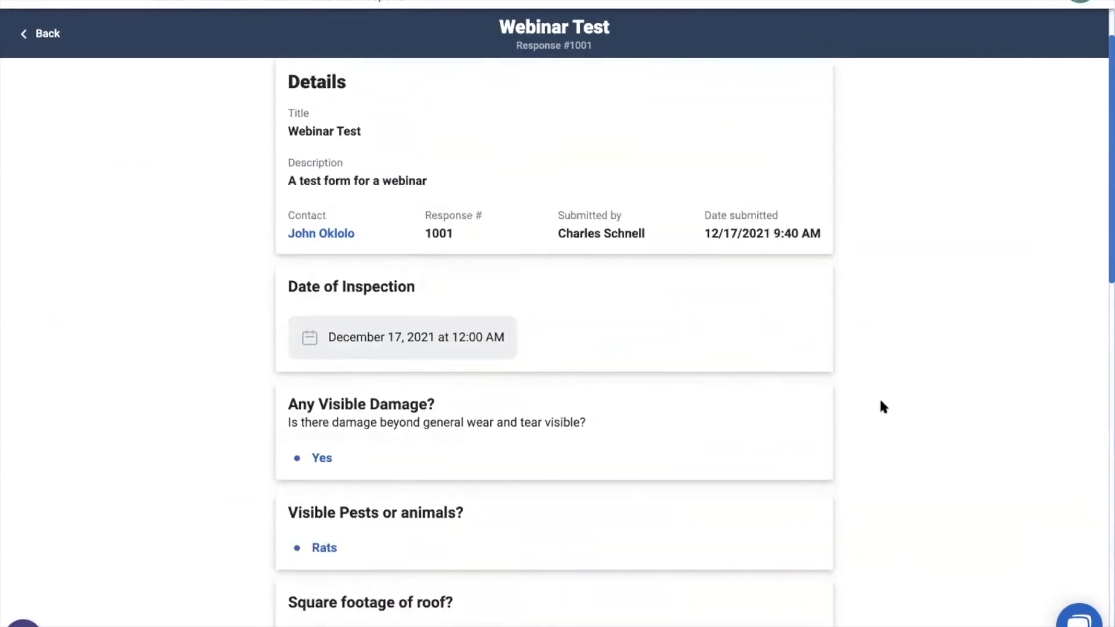
{"action": "scroll", "scroll_direction": "up", "scroll_amount": 3}
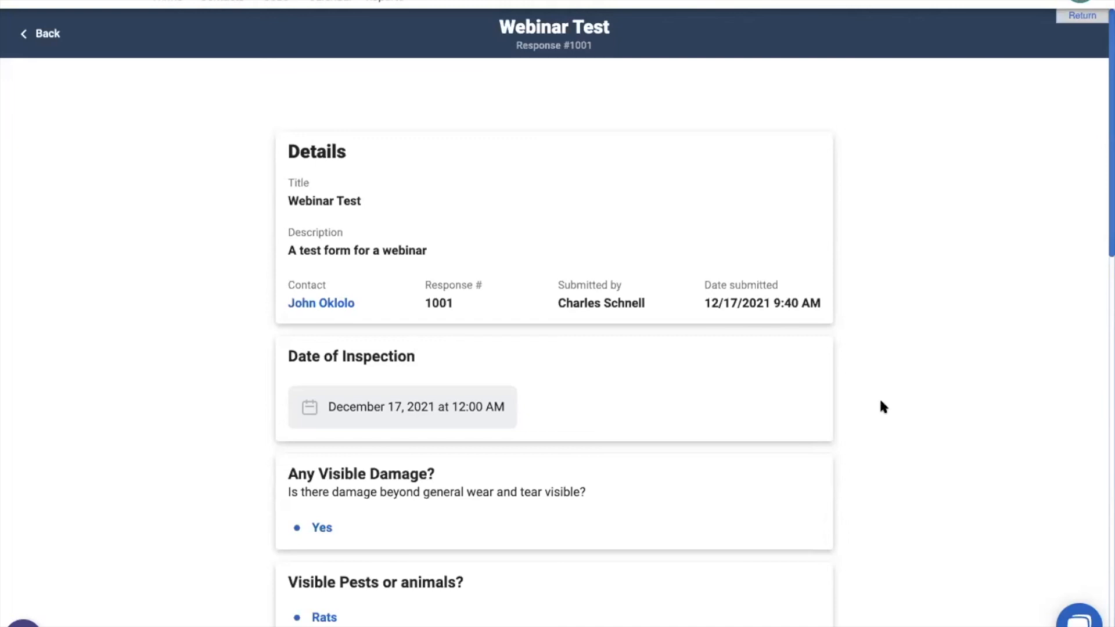
- Go to the company's Forms settings and bring up the Give Feedback box for Forms
{"action": "left_click", "coordinate": [1080, 7]}
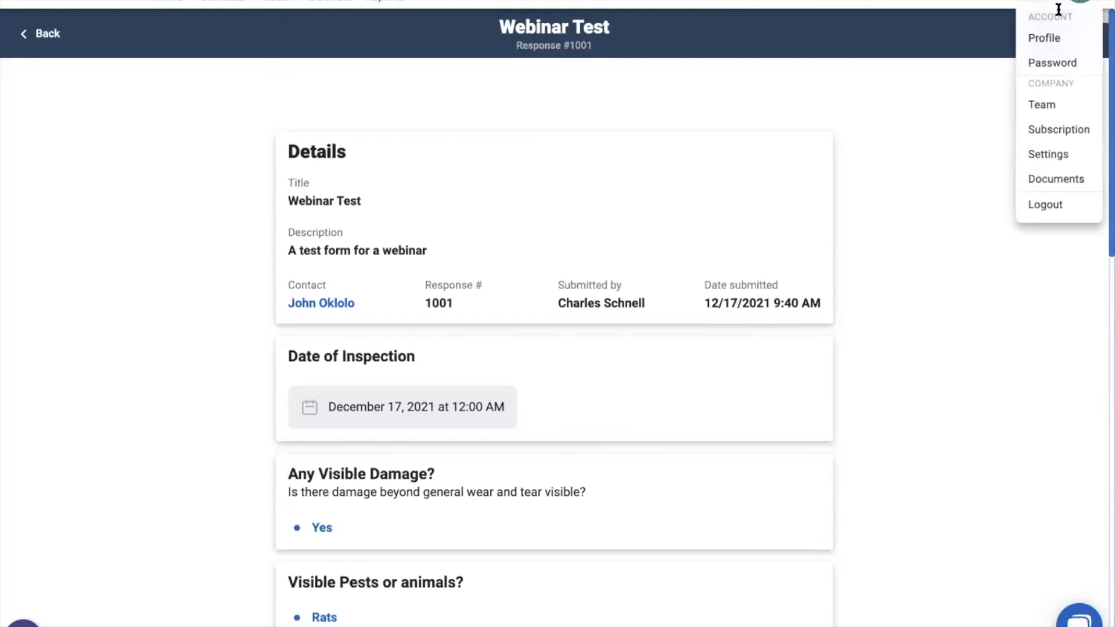
{"action": "left_click", "coordinate": [1048, 154]}
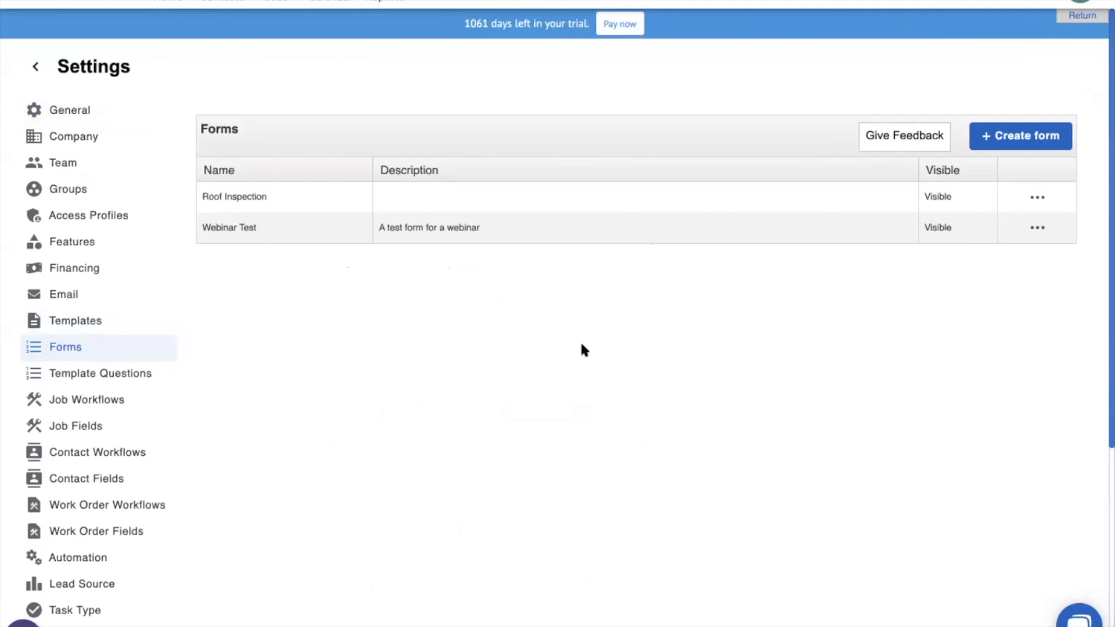
{"action": "mouse_move", "coordinate": [904, 140]}
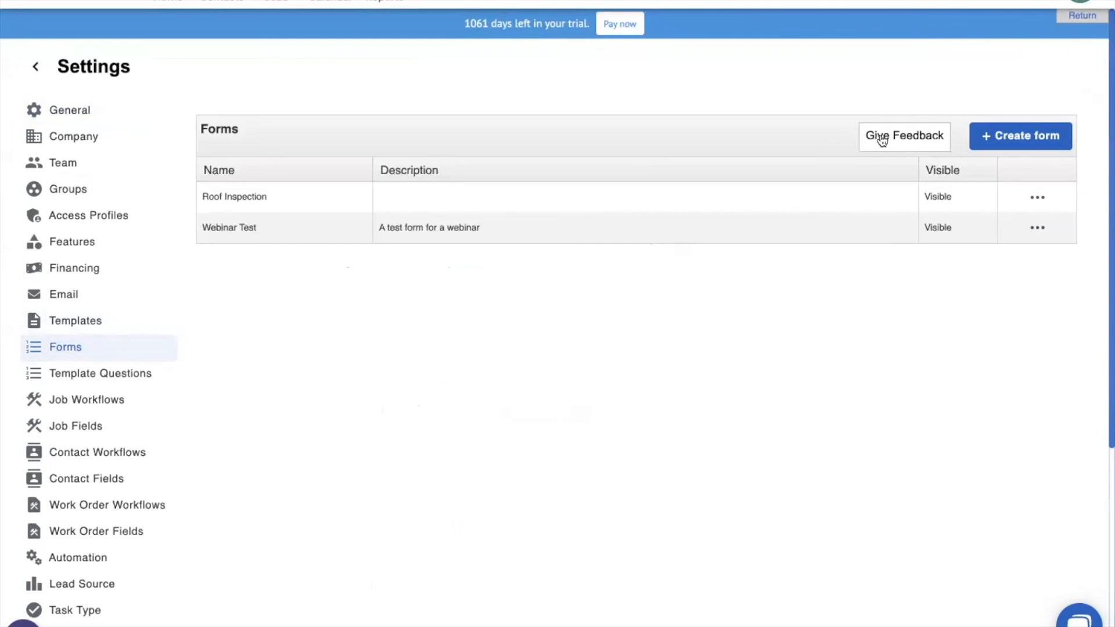
{"action": "left_click", "coordinate": [904, 136]}
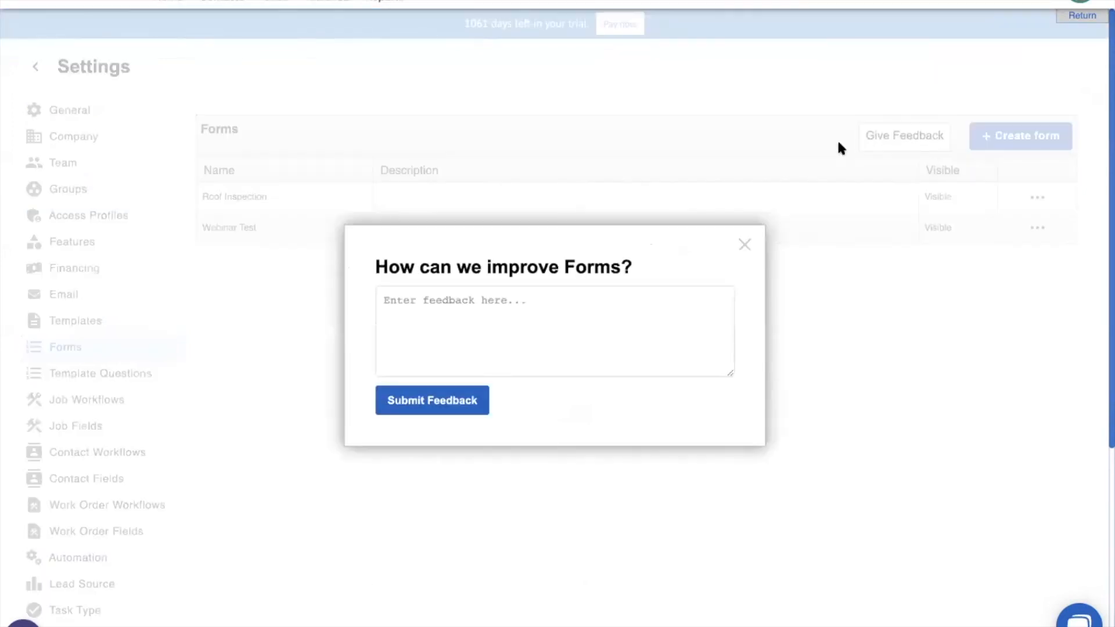